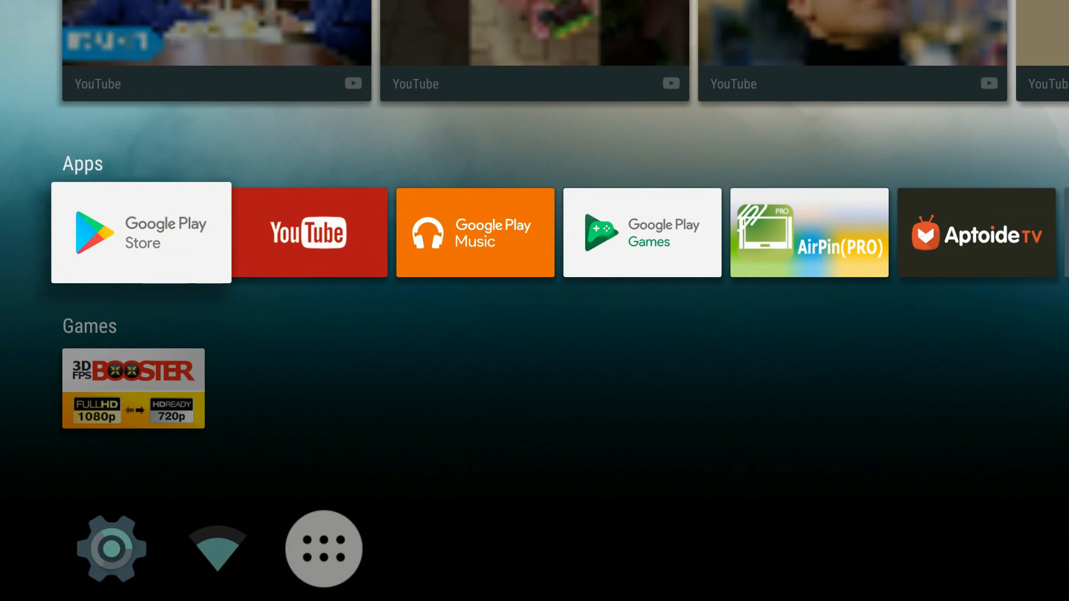
# Scroll the FreakTab ROM page past the changelog to the V2.5 MEE download links
pyautogui.hscroll(3)
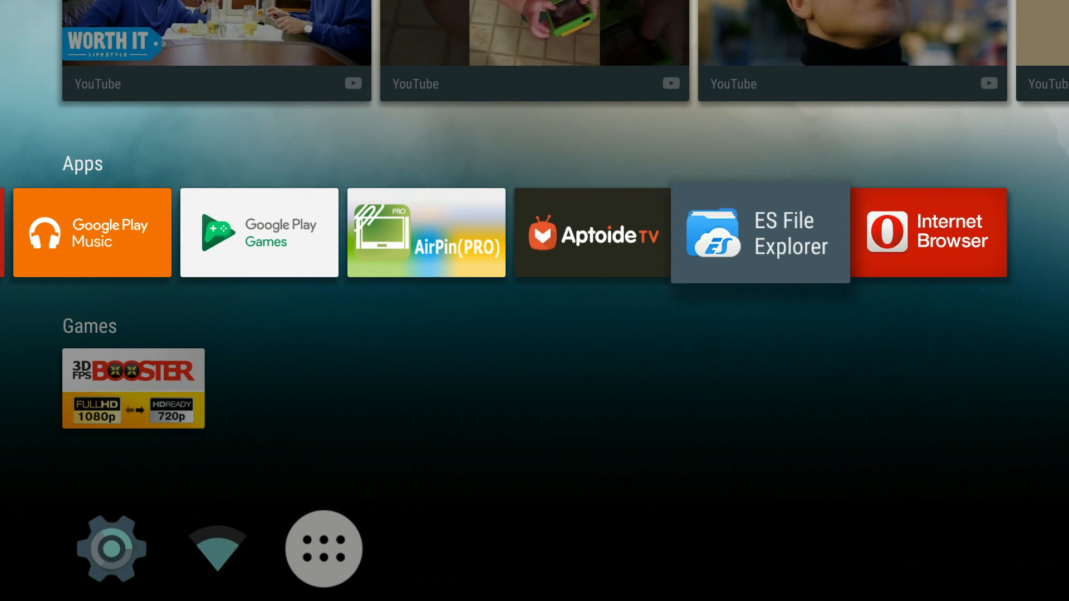
pyautogui.hscroll(-3)
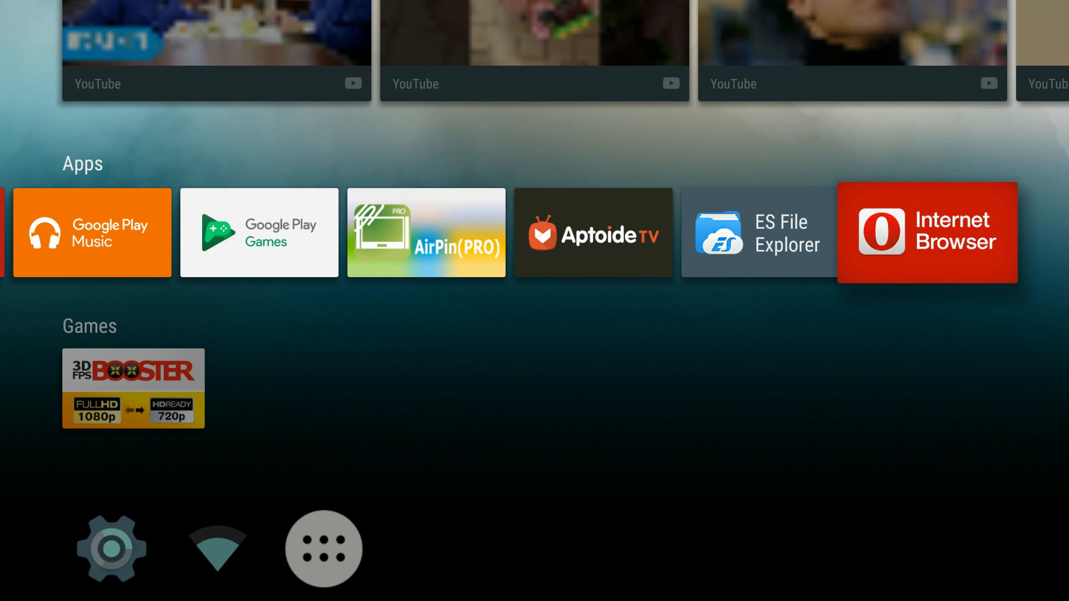
pyautogui.hscroll(-3)
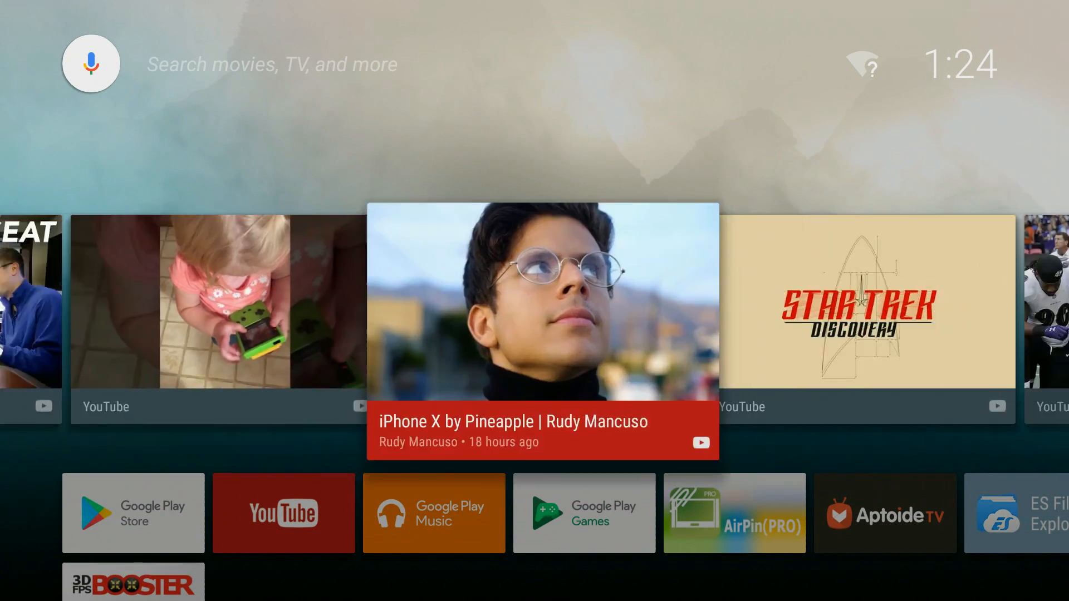
pyautogui.hscroll(3)
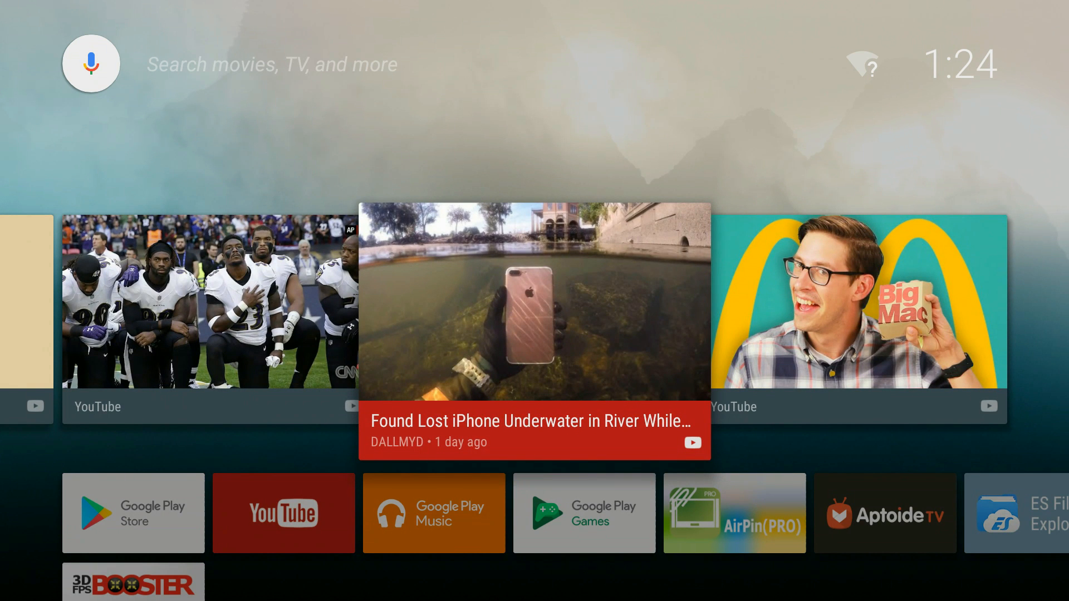
pyautogui.hscroll(3)
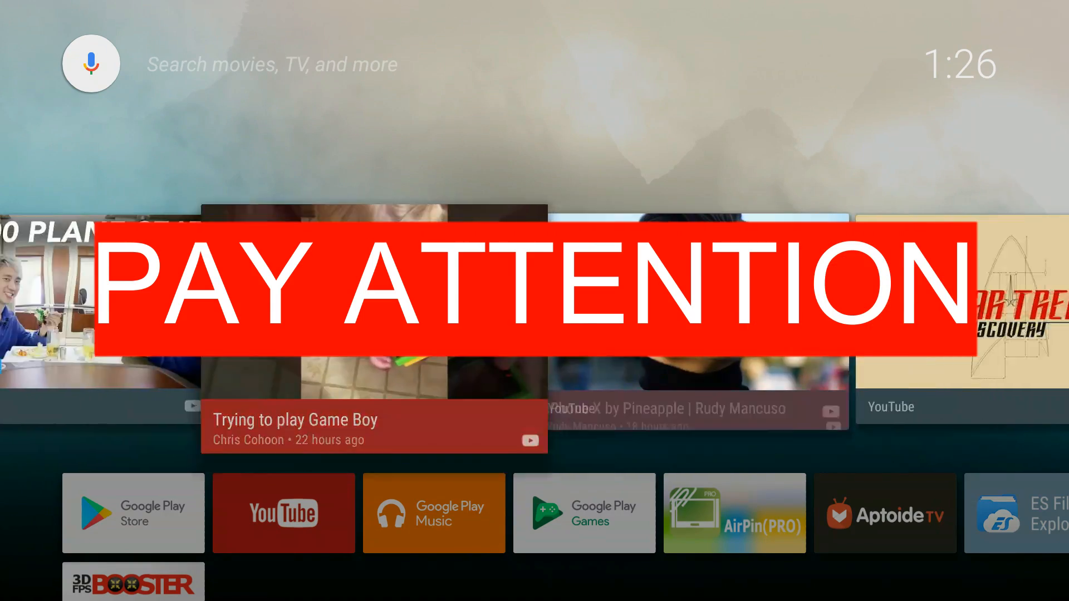
pyautogui.hscroll(3)
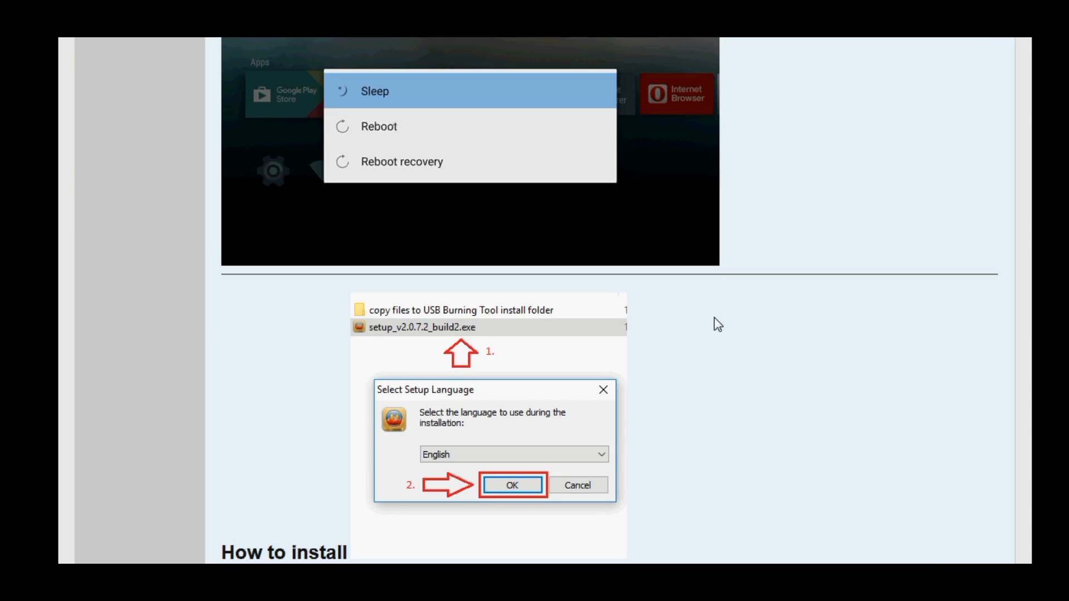
pyautogui.scroll(-3)
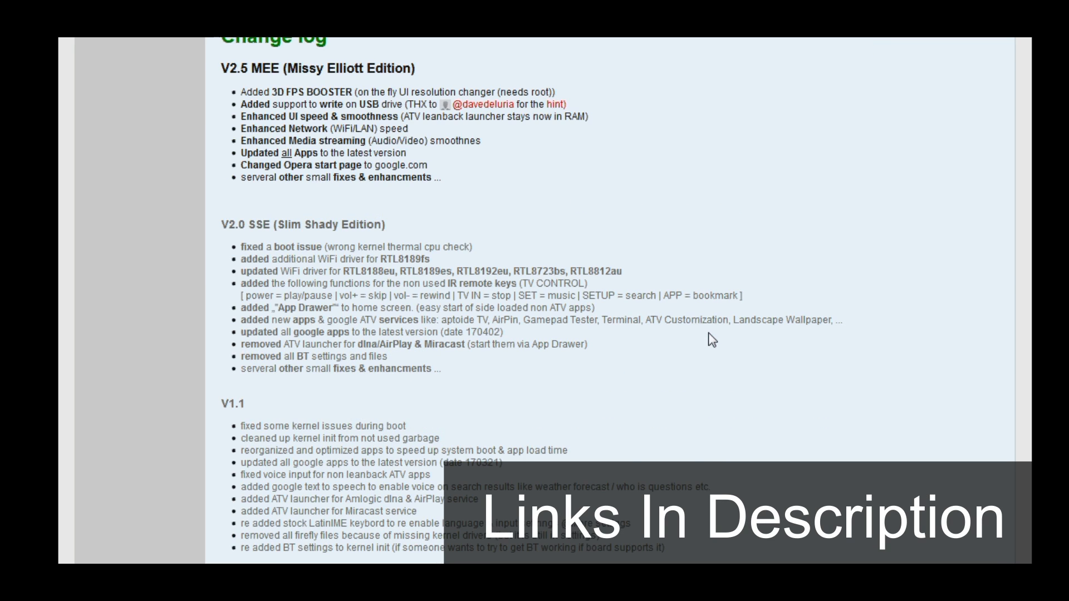
pyautogui.scroll(-3)
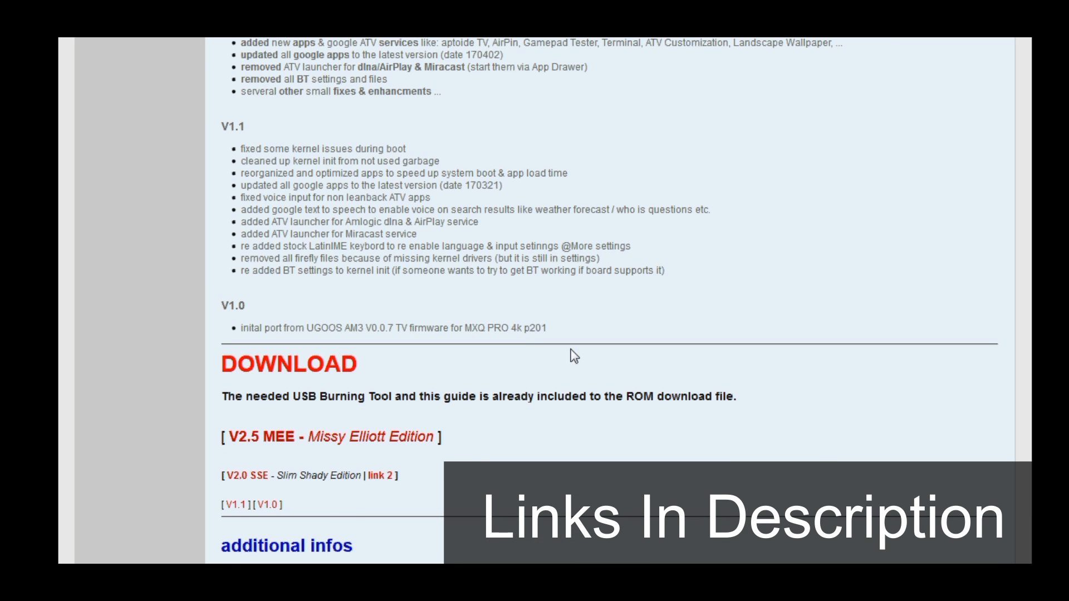
pyautogui.scroll(-3)
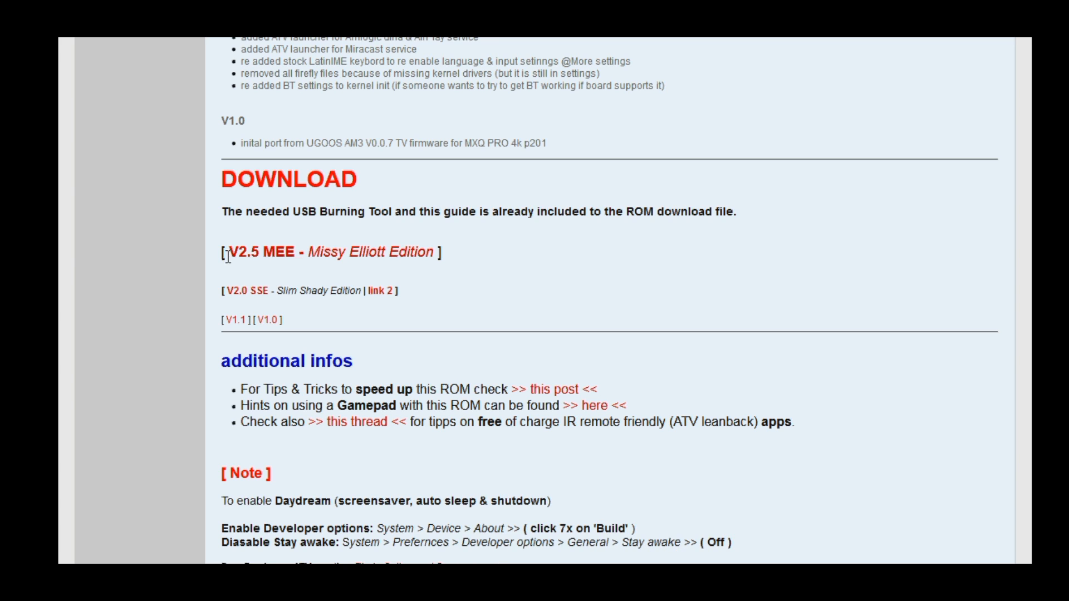
pyautogui.moveTo(232, 252)
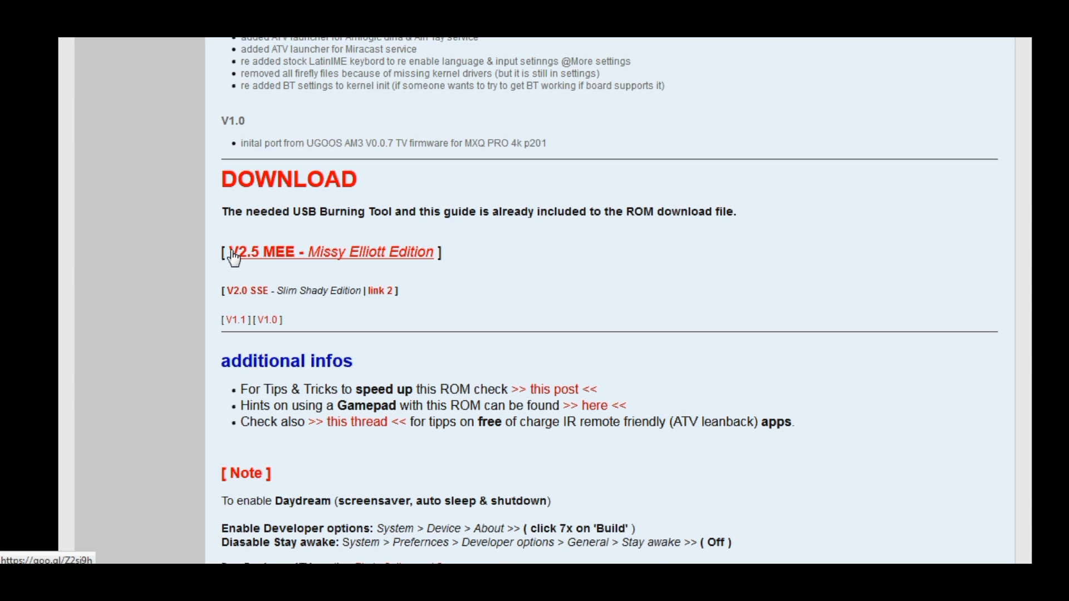
pyautogui.moveTo(280, 264)
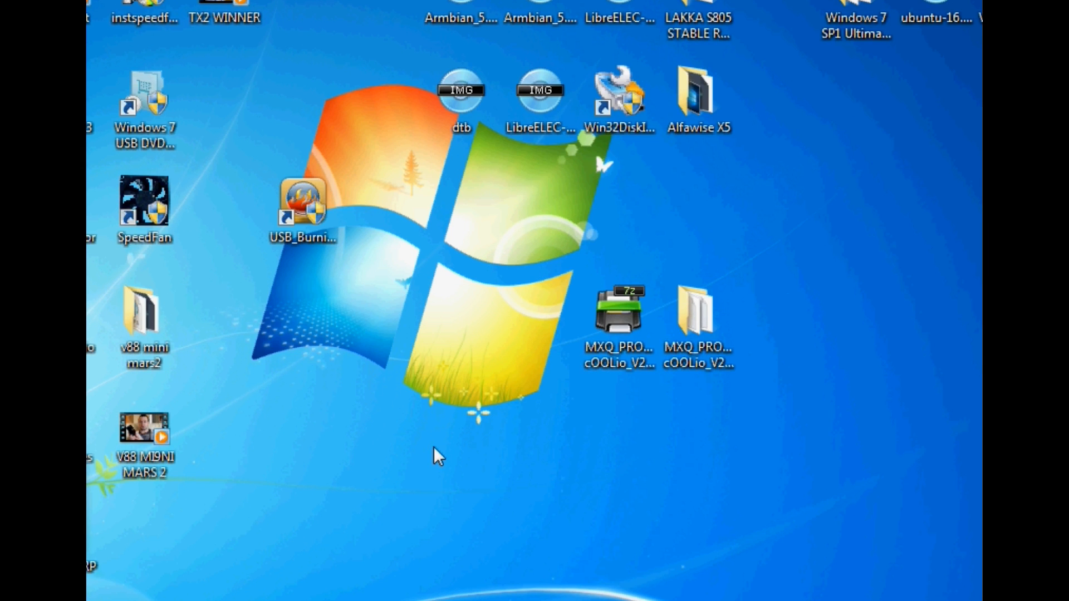
# Extract the MXQ_PRO cOOLio archive, open the Amlogic USB Burning Tool v2.0.7.2 folder and launch setup
pyautogui.click(620, 317)
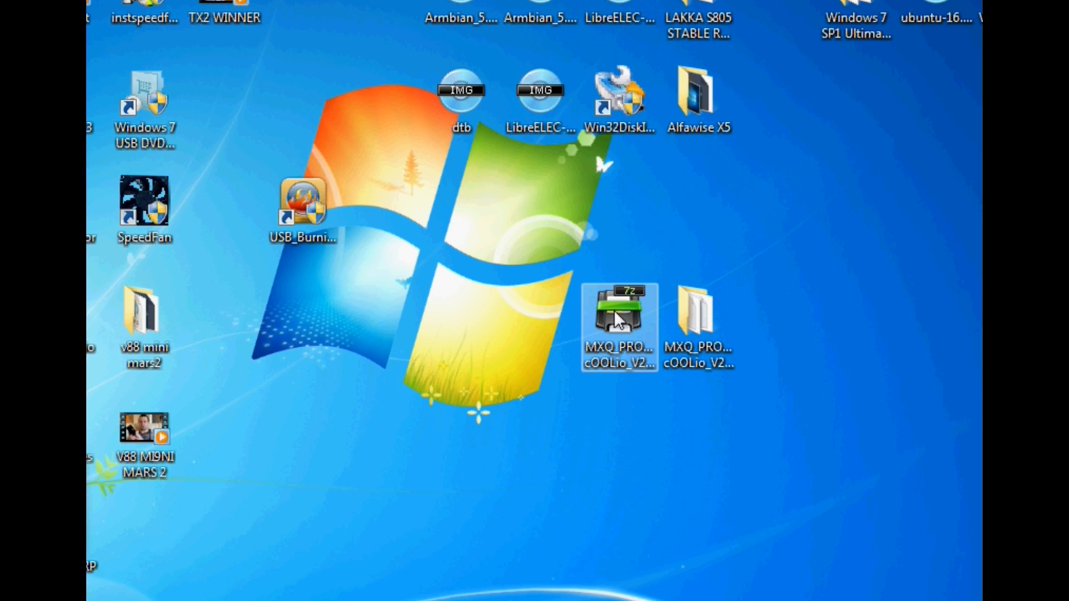
pyautogui.rightClick(619, 324)
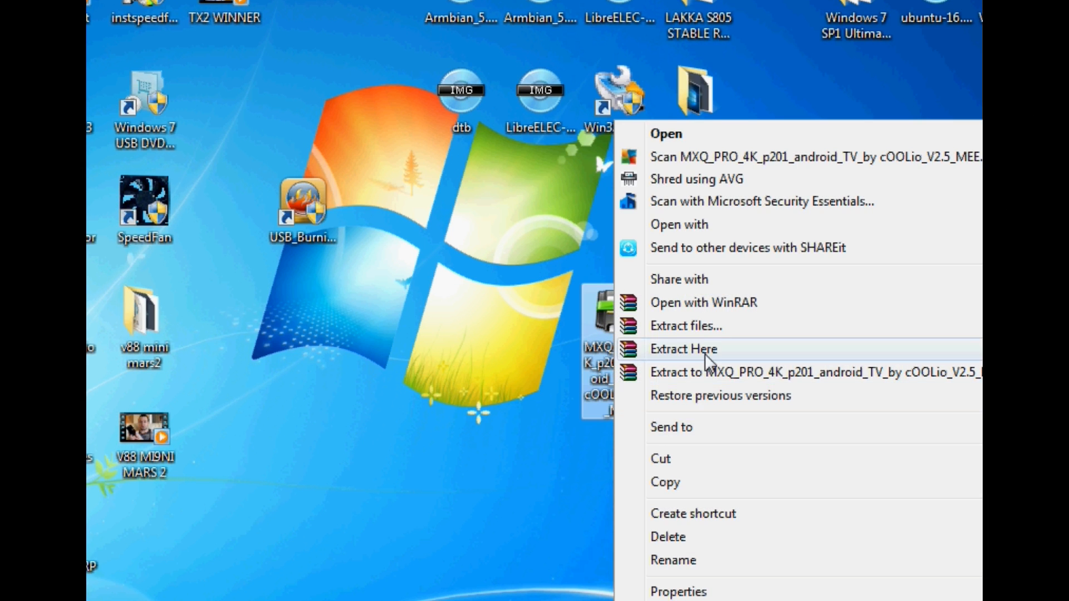
pyautogui.moveTo(605, 449)
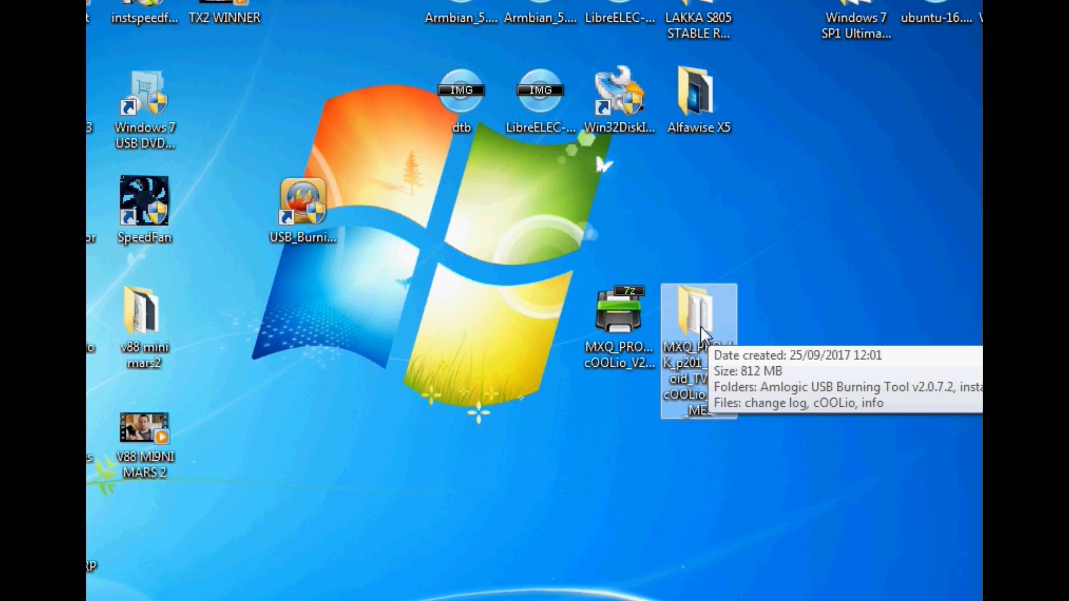
pyautogui.doubleClick(698, 314)
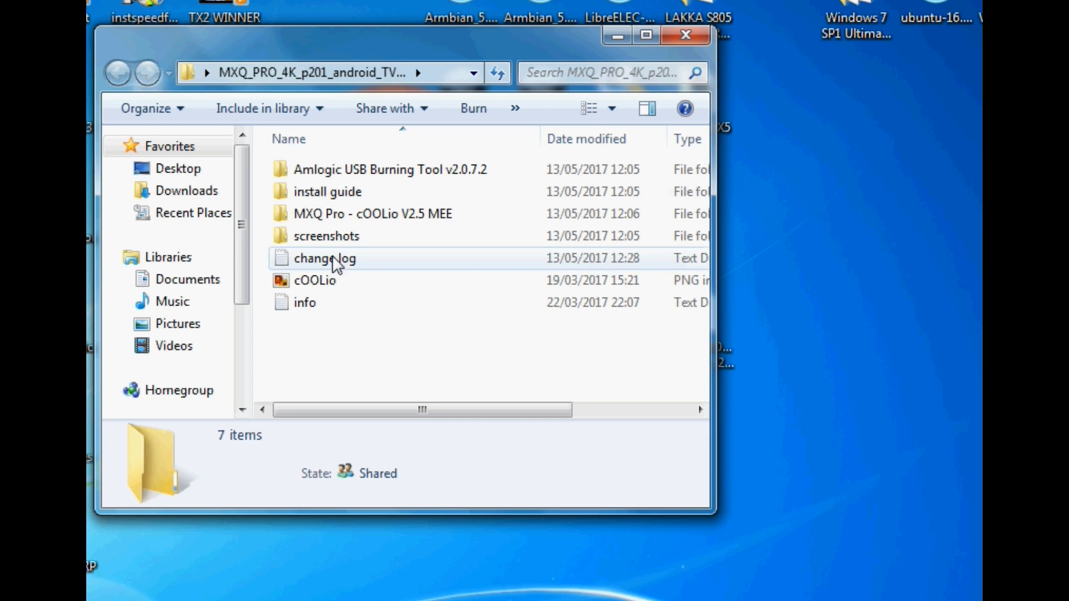
pyautogui.doubleClick(390, 170)
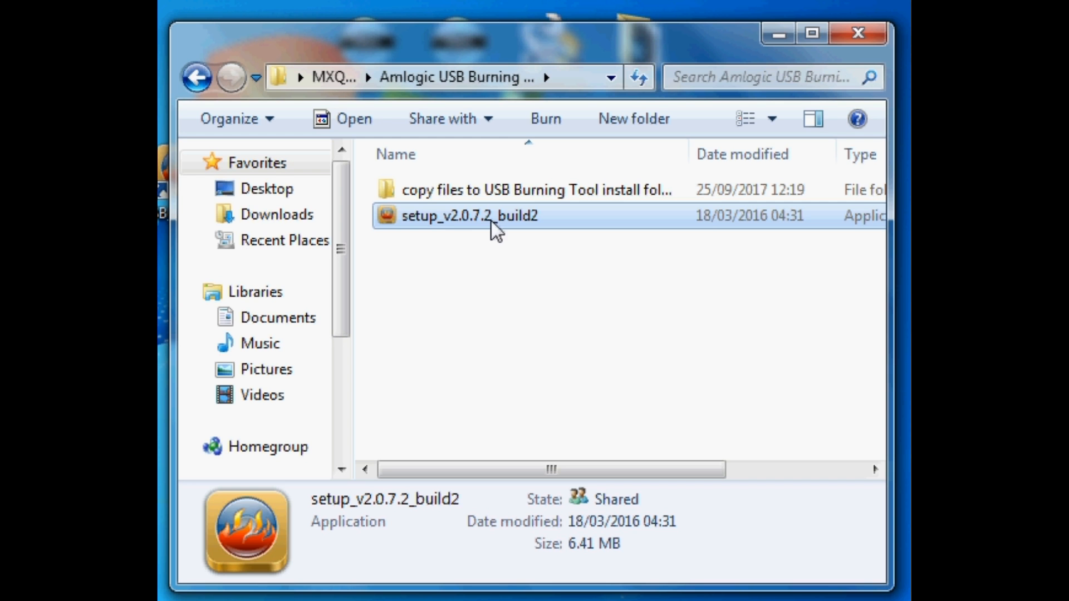
pyautogui.moveTo(510, 235)
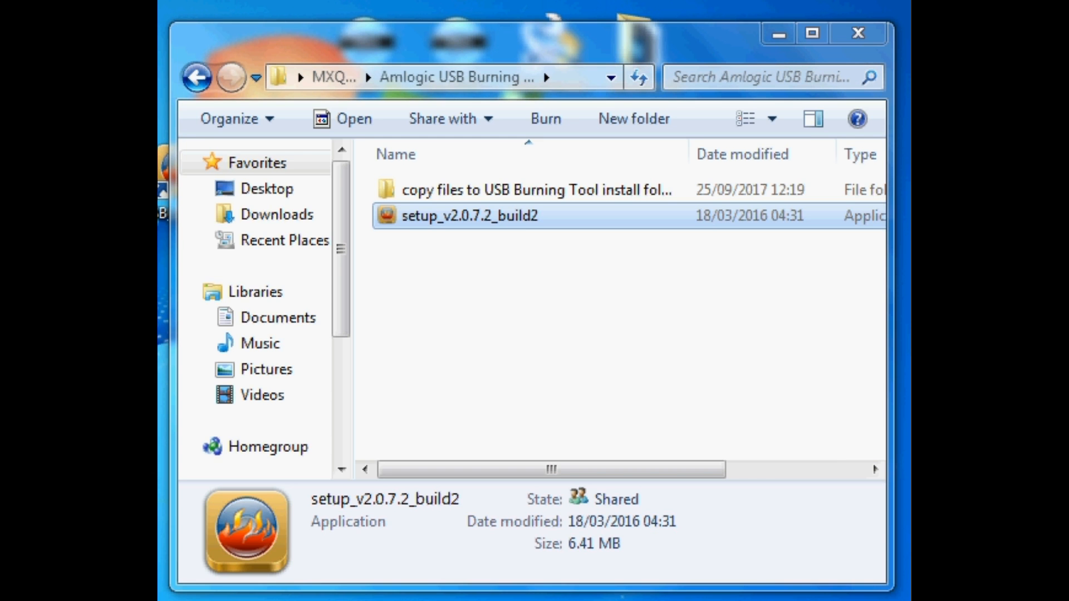
pyautogui.moveTo(462, 240)
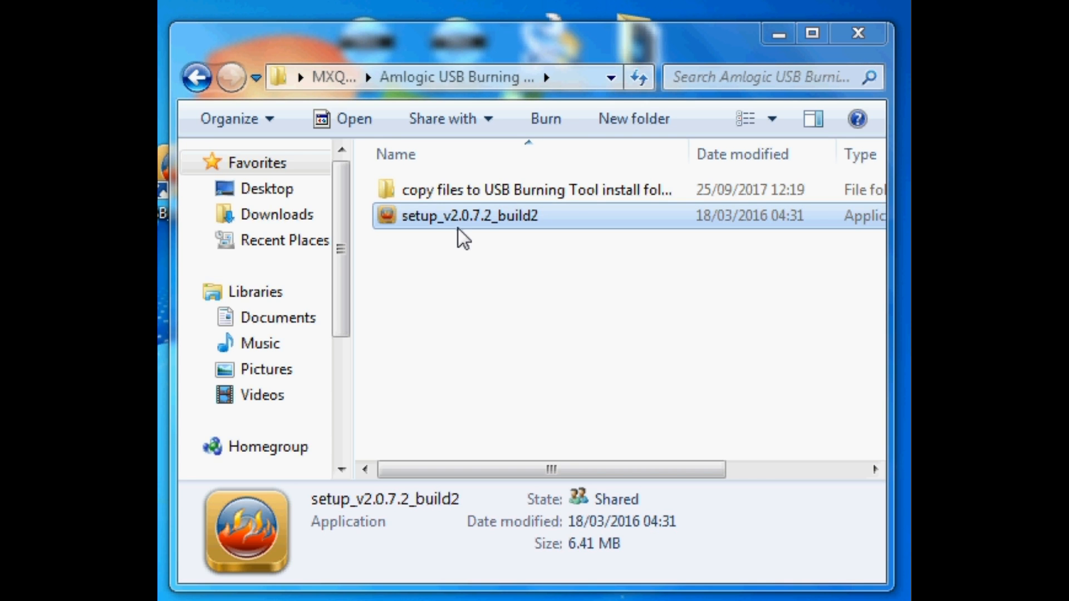
pyautogui.doubleClick(469, 215)
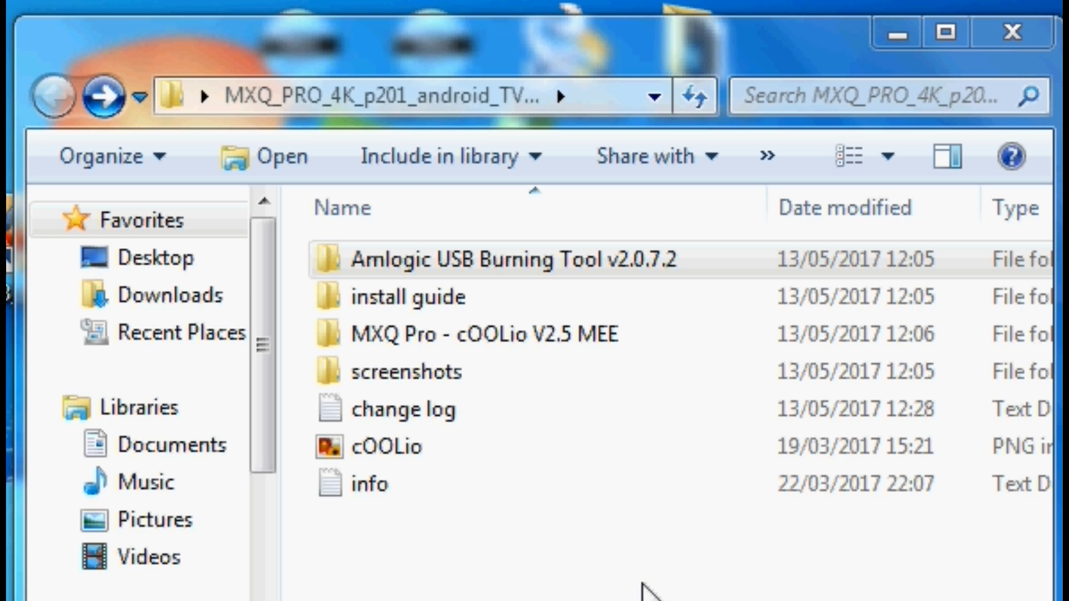
# Reopen the Amlogic tool's copy-files folder and bring up the computer's drives
pyautogui.doubleClick(491, 261)
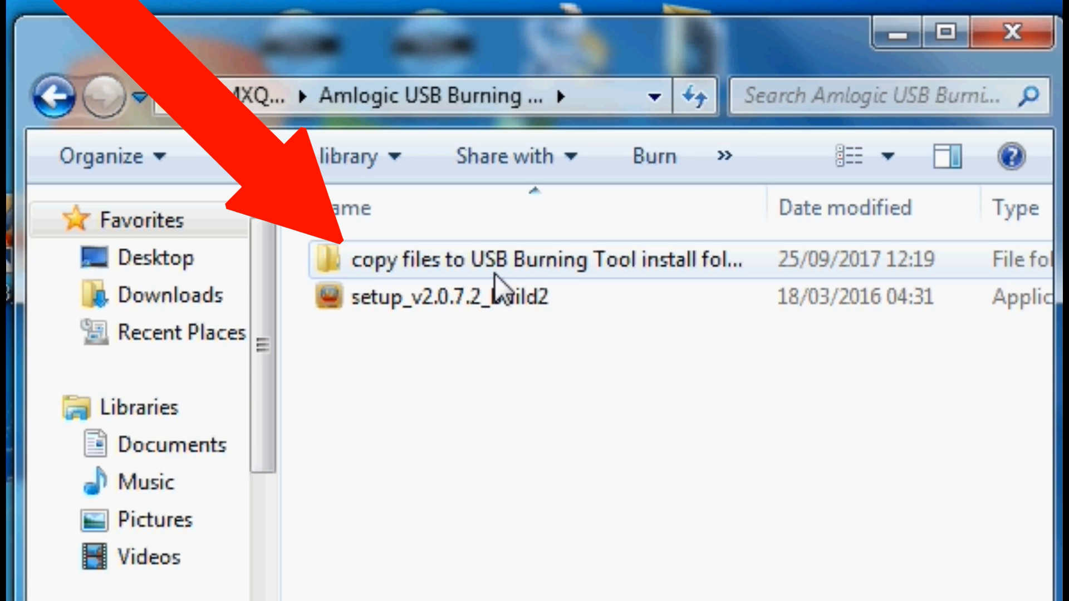
pyautogui.doubleClick(525, 262)
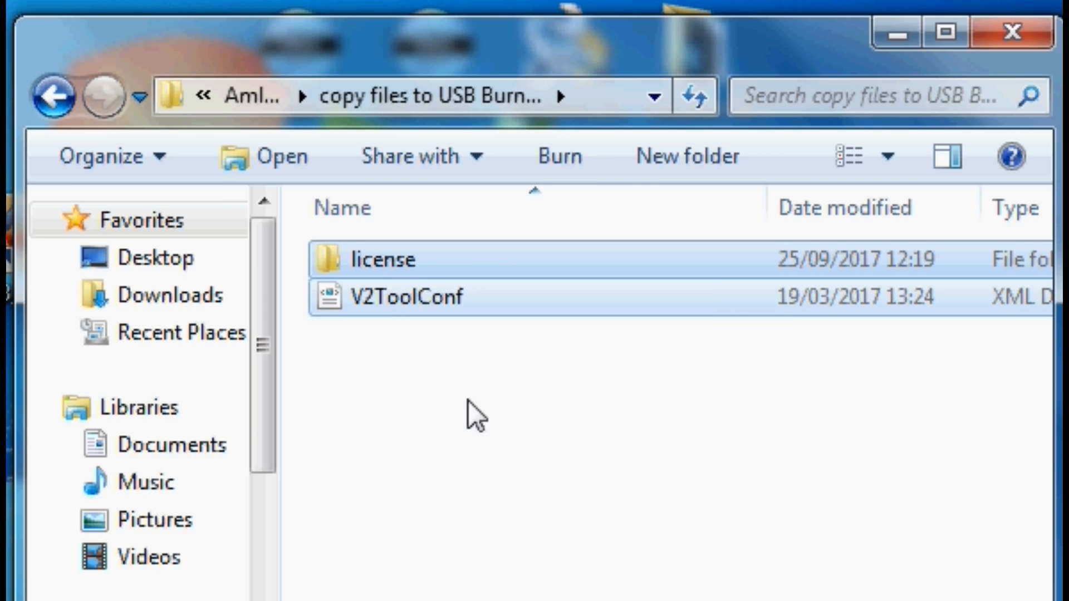
pyautogui.click(17, 503)
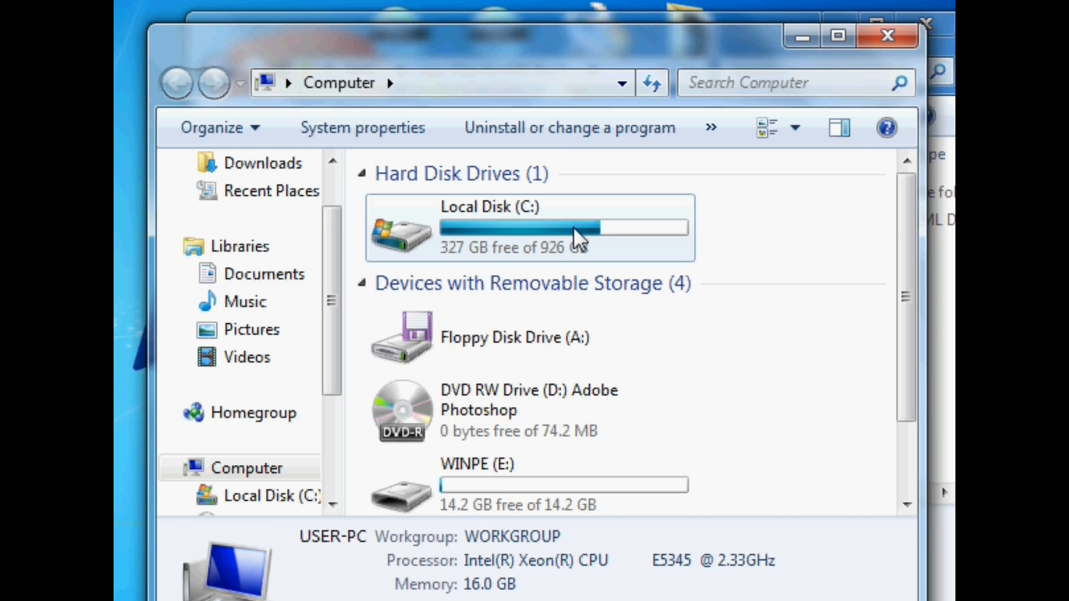
# Browse to C:\Program Files (x86)\Amlogic\USB_Burning_Tool and select all its contents
pyautogui.doubleClick(490, 228)
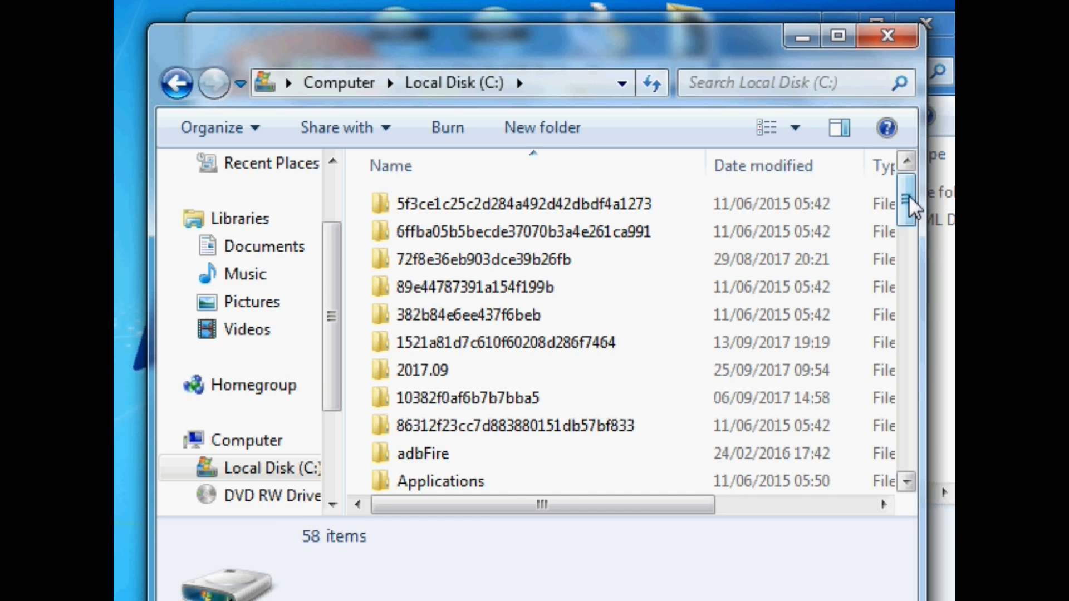
pyautogui.moveTo(907, 205); pyautogui.dragTo(907, 313)
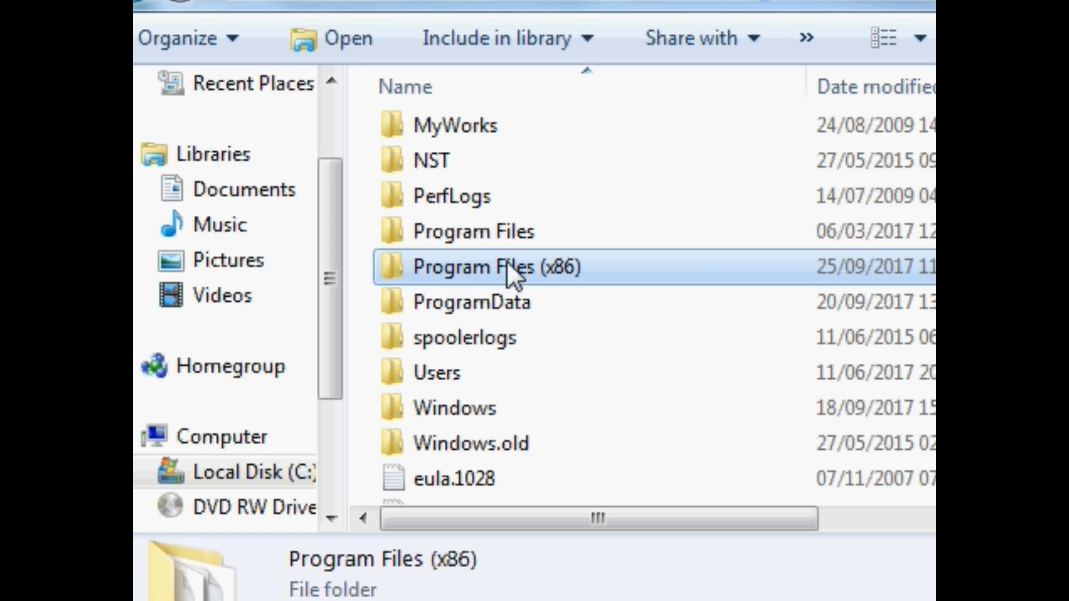
pyautogui.doubleClick(494, 266)
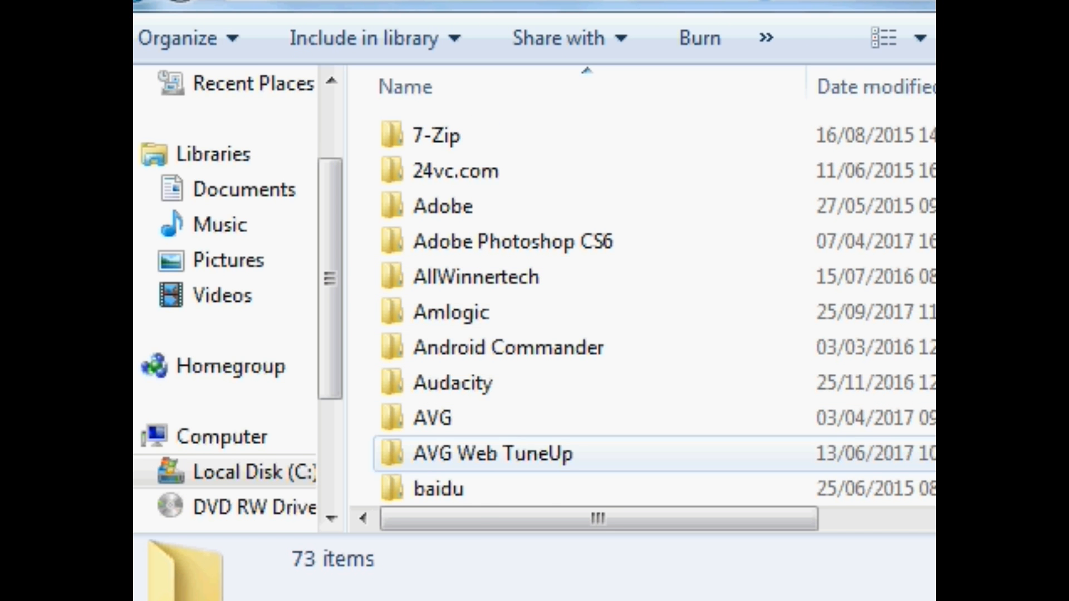
pyautogui.scroll(-3)
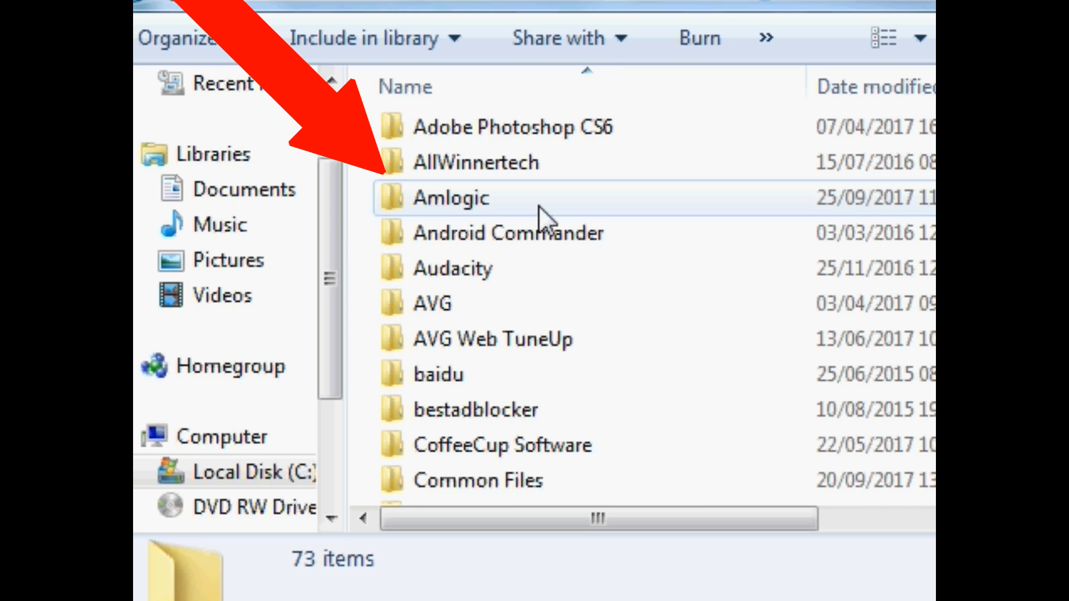
pyautogui.doubleClick(450, 197)
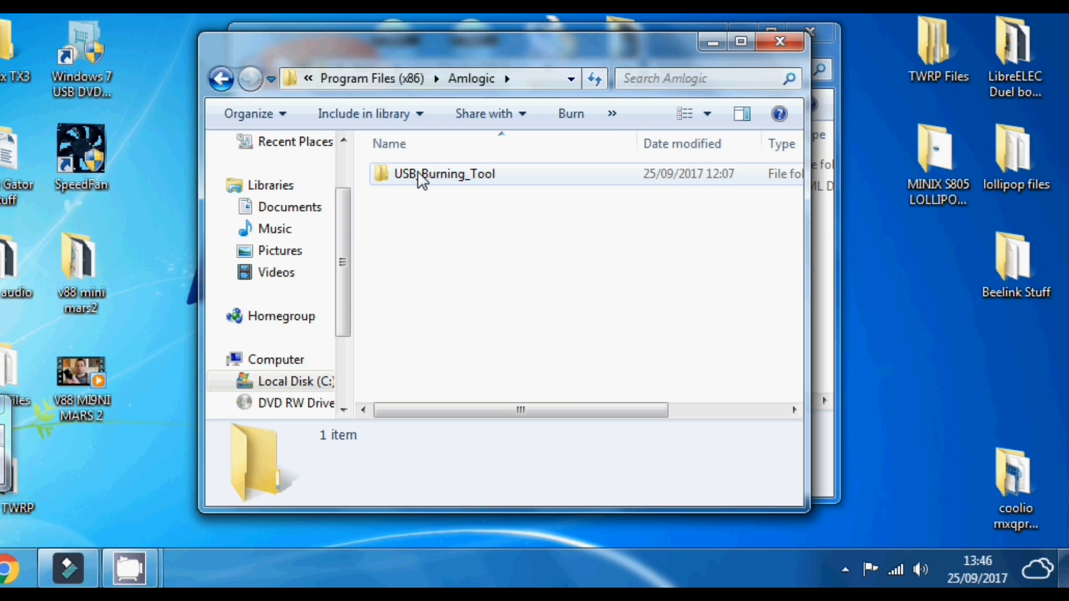
pyautogui.doubleClick(443, 173)
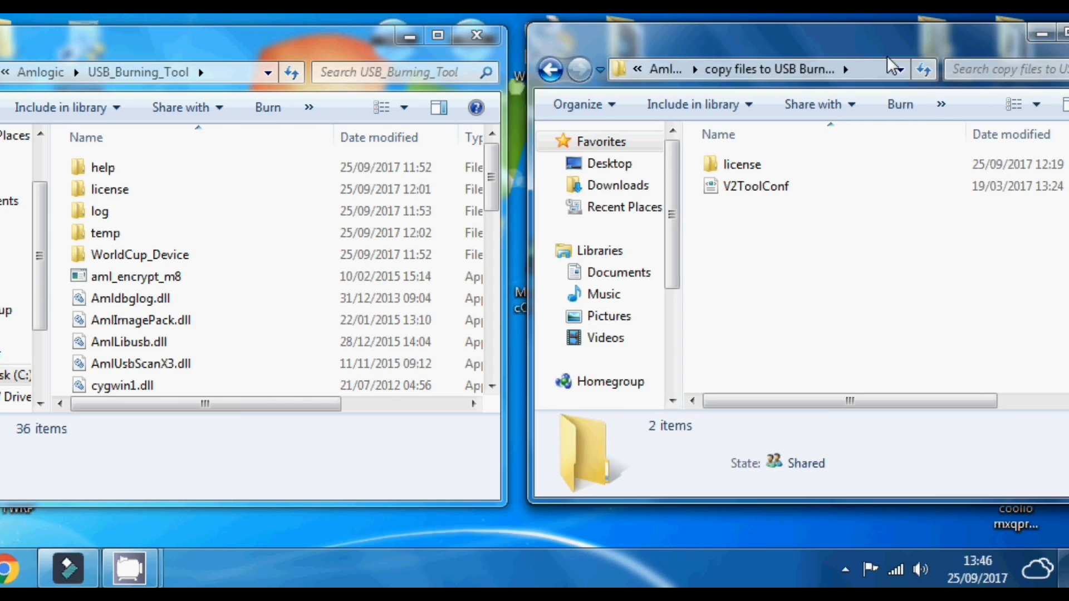
pyautogui.press('ctrl+a')
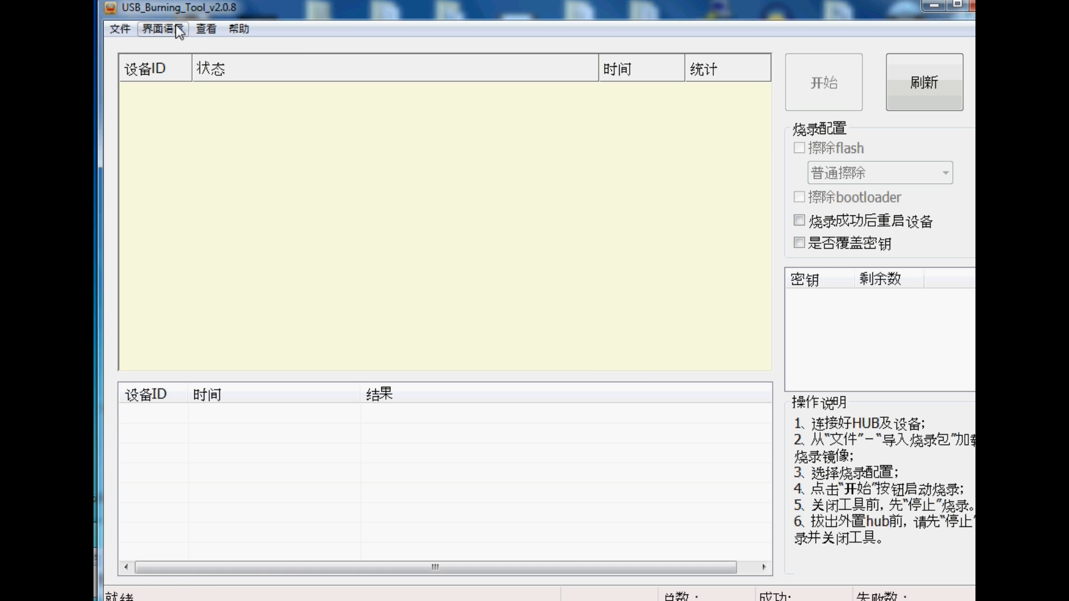
# Switch menus to English and import the .img from the MXQ Pro - cOOLio V2.5 MEE folder
pyautogui.click(163, 28)
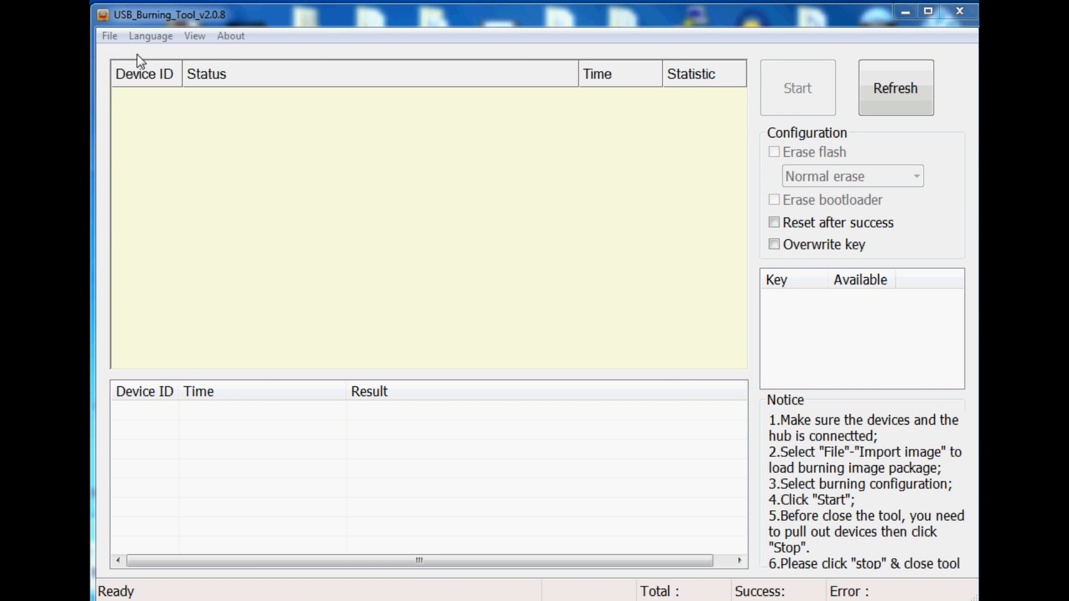
pyautogui.click(109, 36)
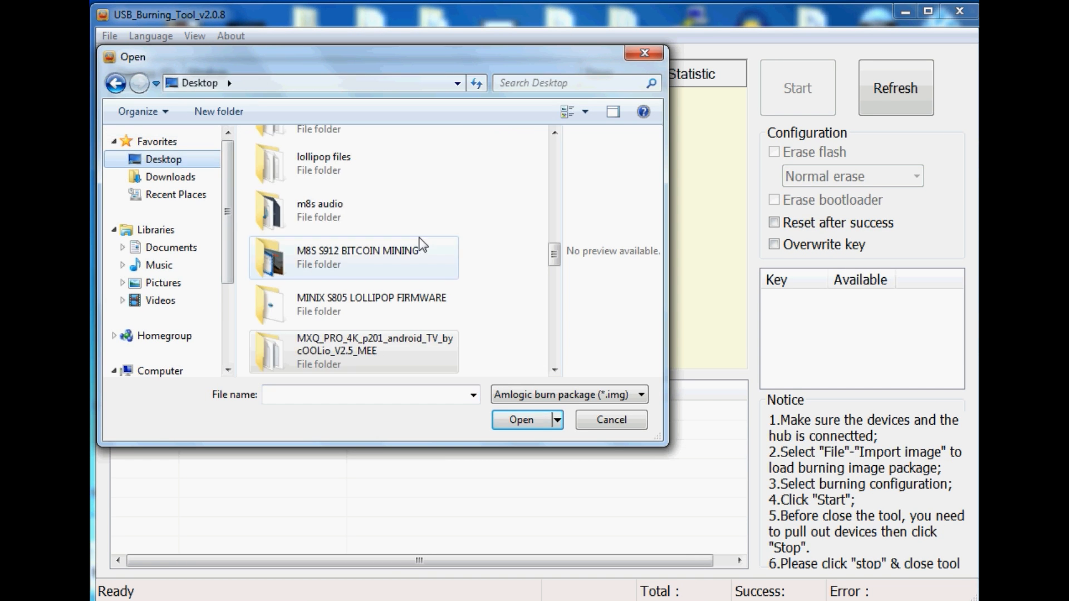
pyautogui.click(355, 351)
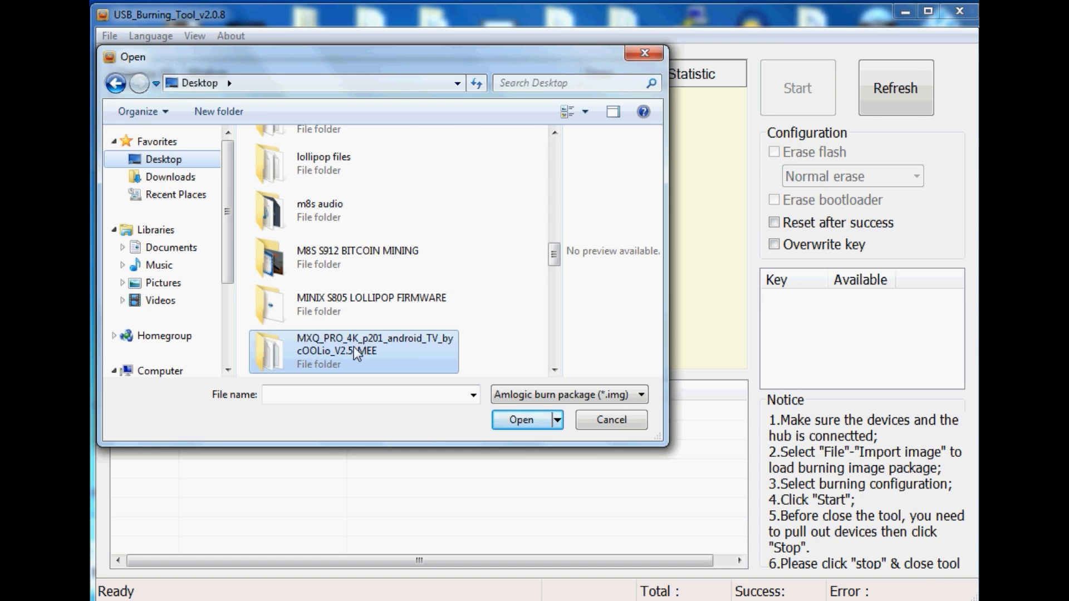
pyautogui.doubleClick(353, 351)
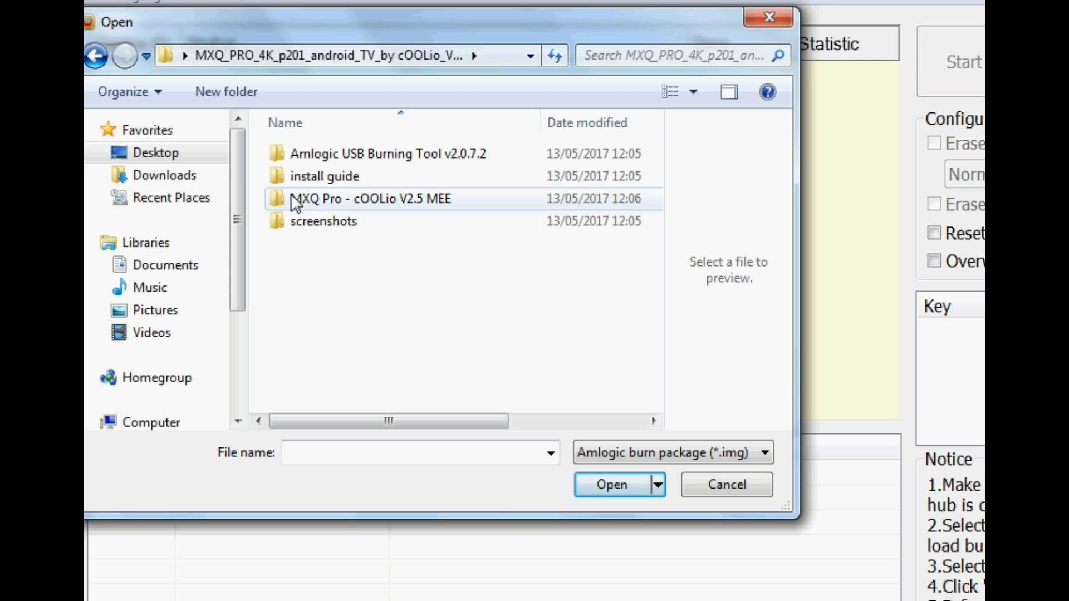
pyautogui.doubleClick(370, 198)
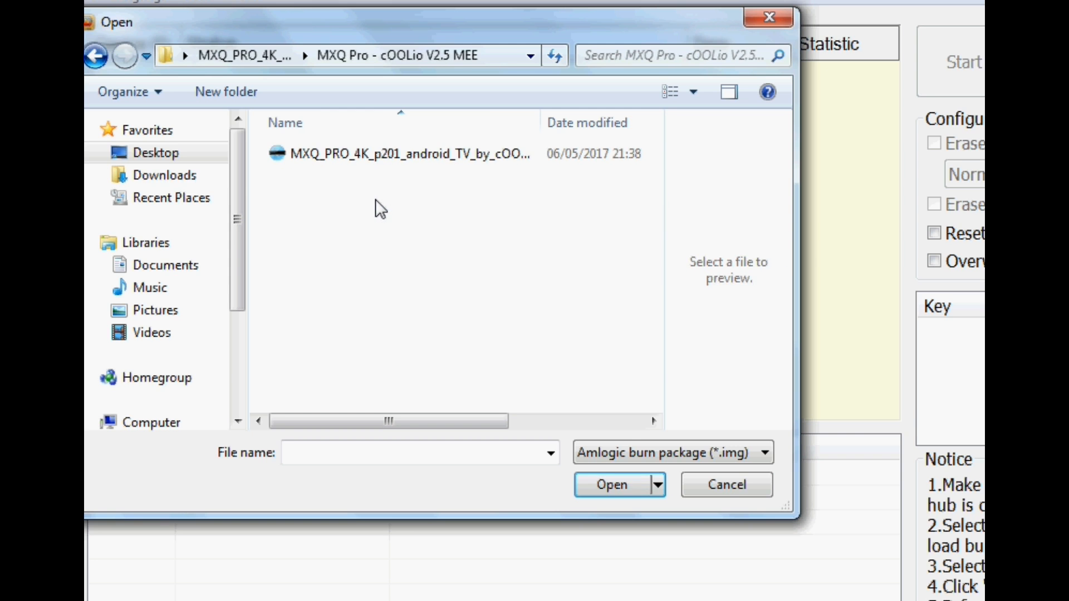
pyautogui.click(611, 485)
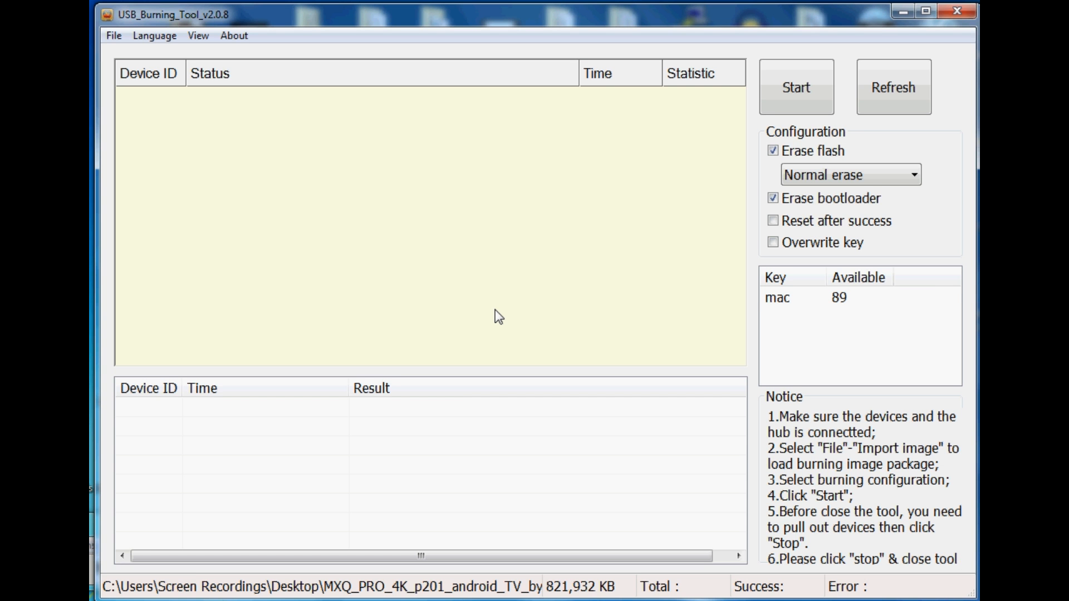
pyautogui.moveTo(893, 257)
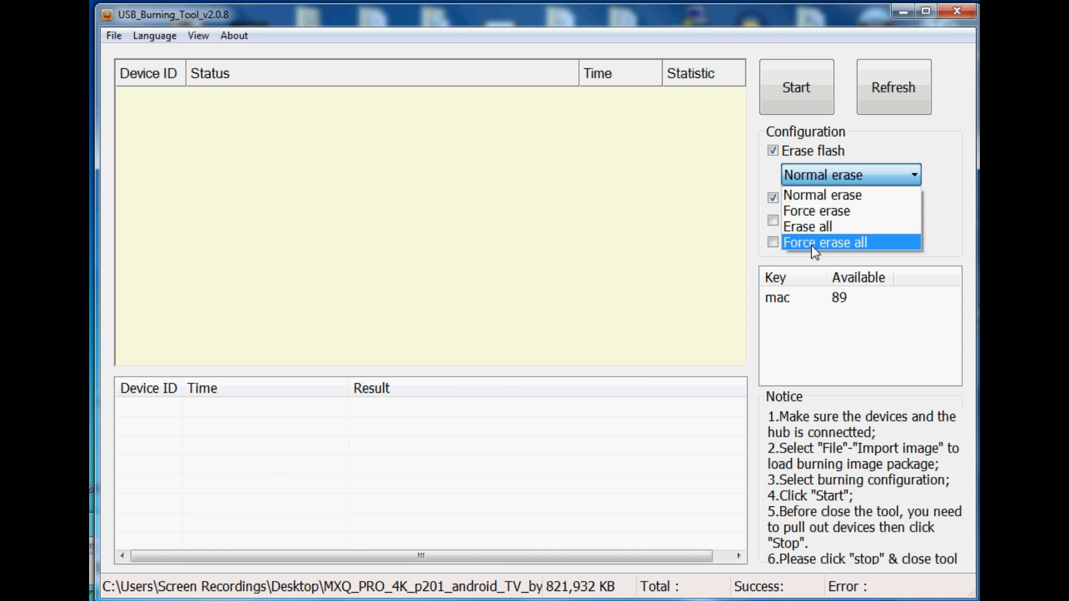
pyautogui.moveTo(801, 257)
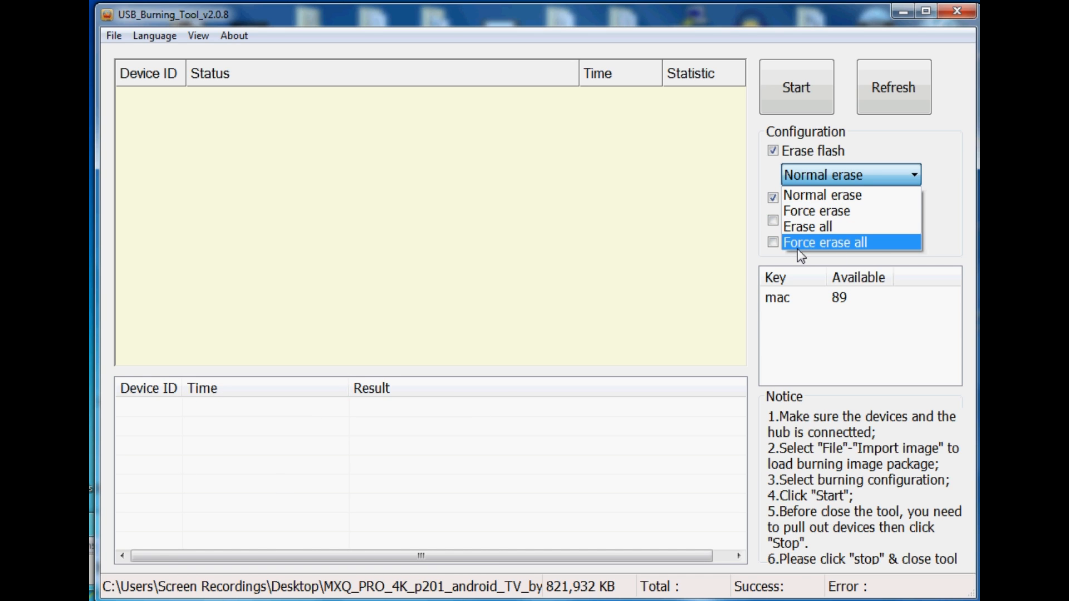
# Get the MXQ Pro box listed as HUB5-7 with Connect success
pyautogui.click(825, 242)
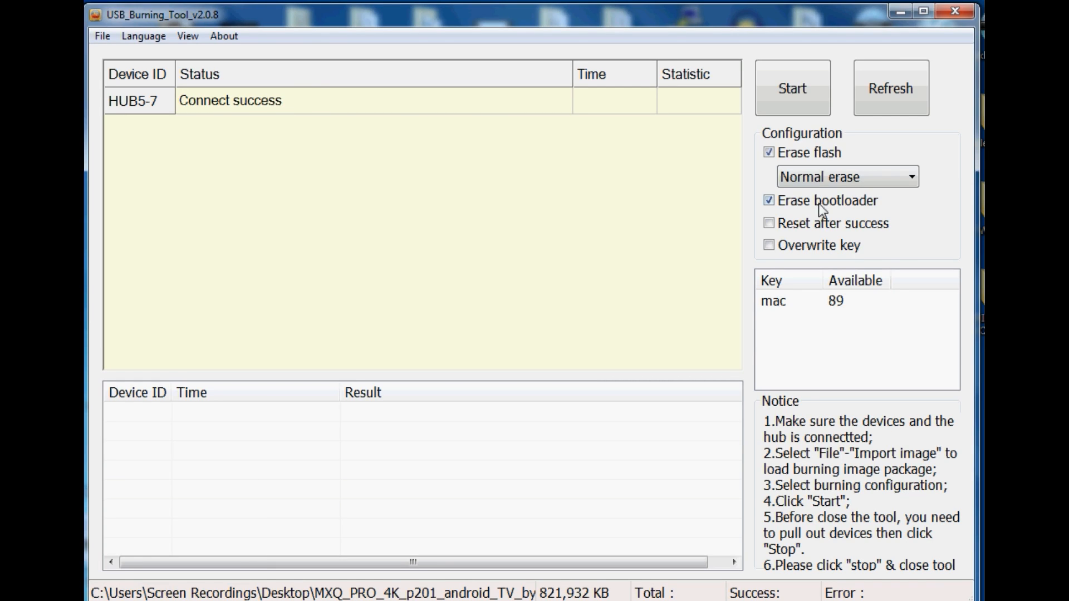
# Set Erase flash to Force erase all and start burning the cOOLio image
pyautogui.click(846, 176)
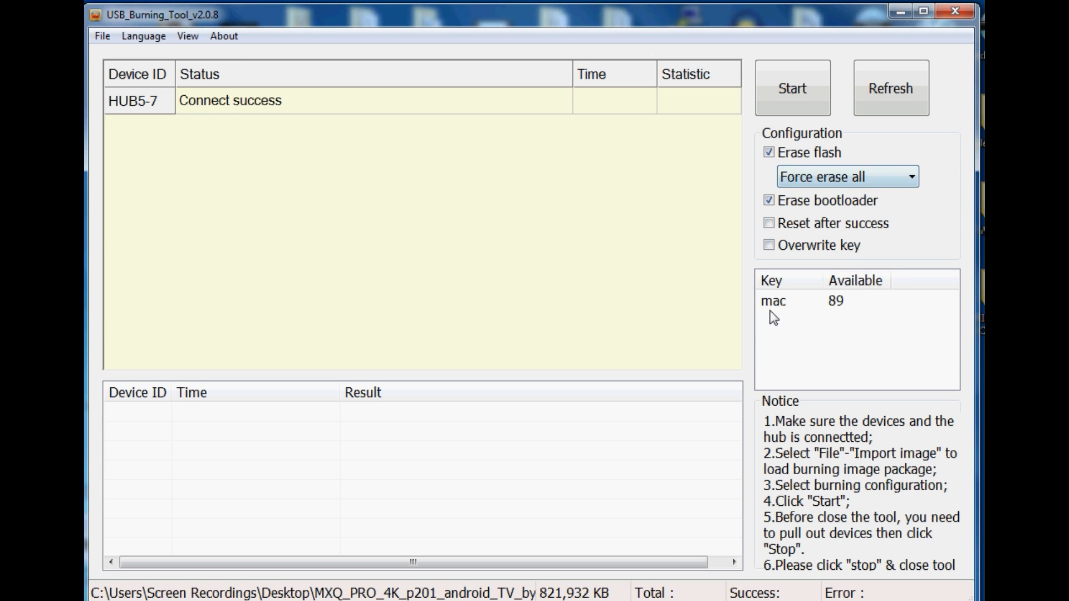
pyautogui.click(793, 88)
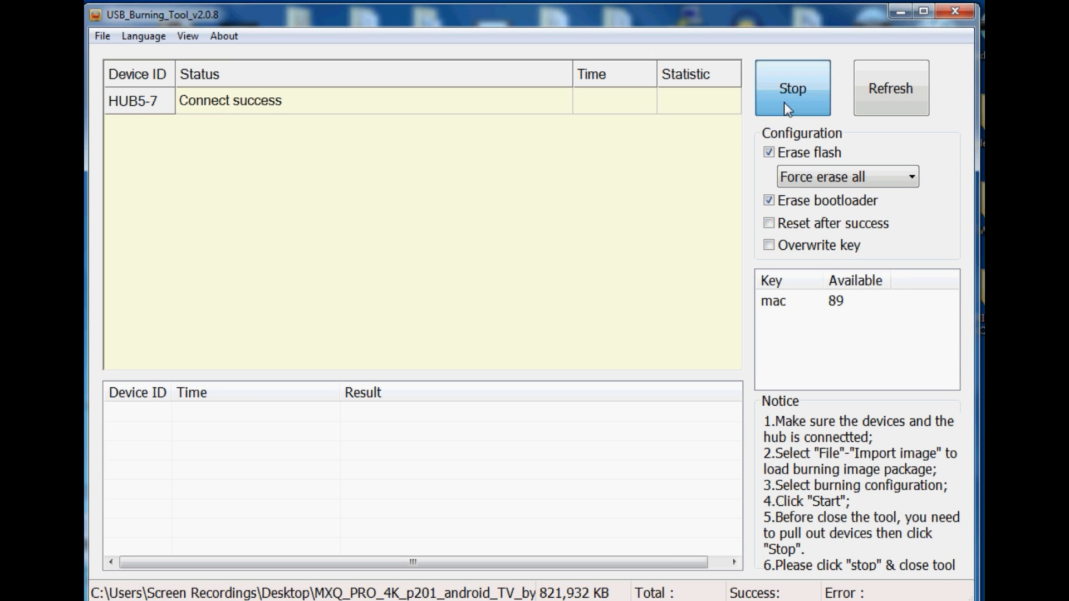
pyautogui.click(792, 88)
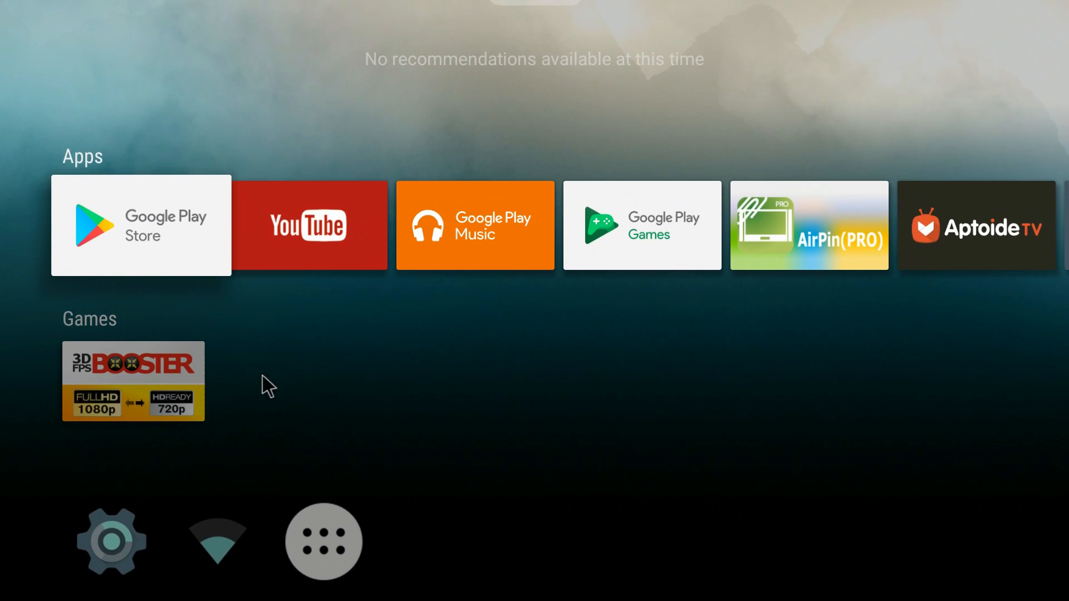
# Scroll the Leanback home screen down to the Games row showing 3D FPS Booster
pyautogui.hscroll(3)
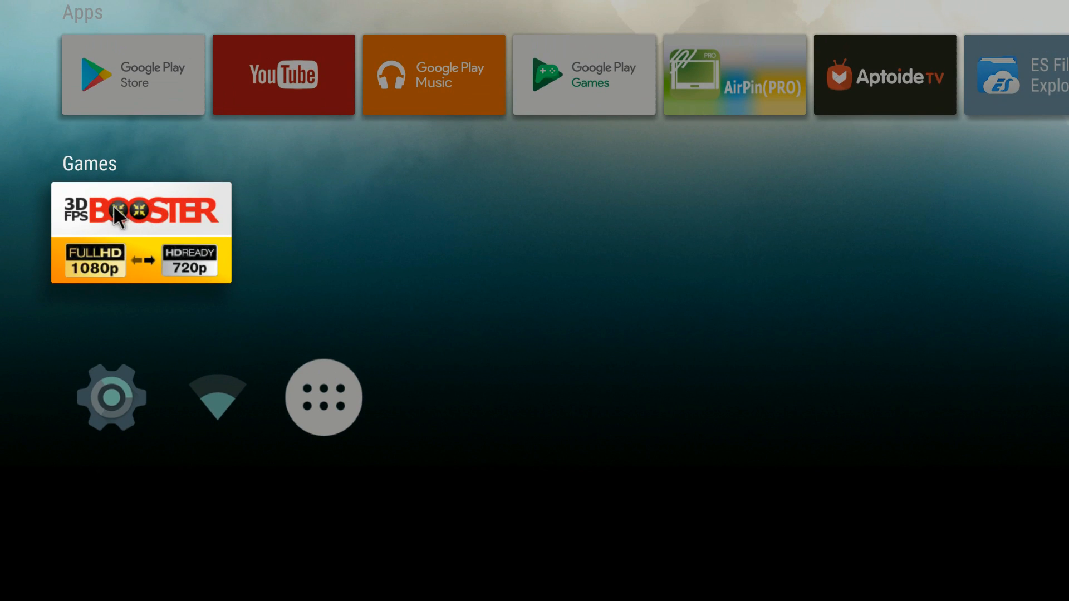
pyautogui.moveTo(156, 240)
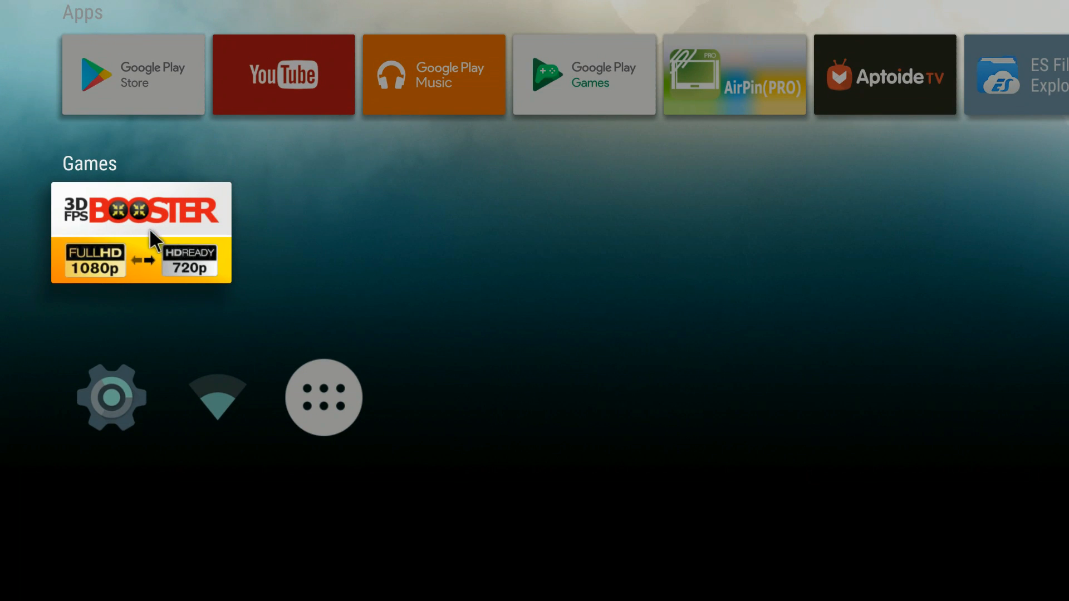
pyautogui.moveTo(147, 235)
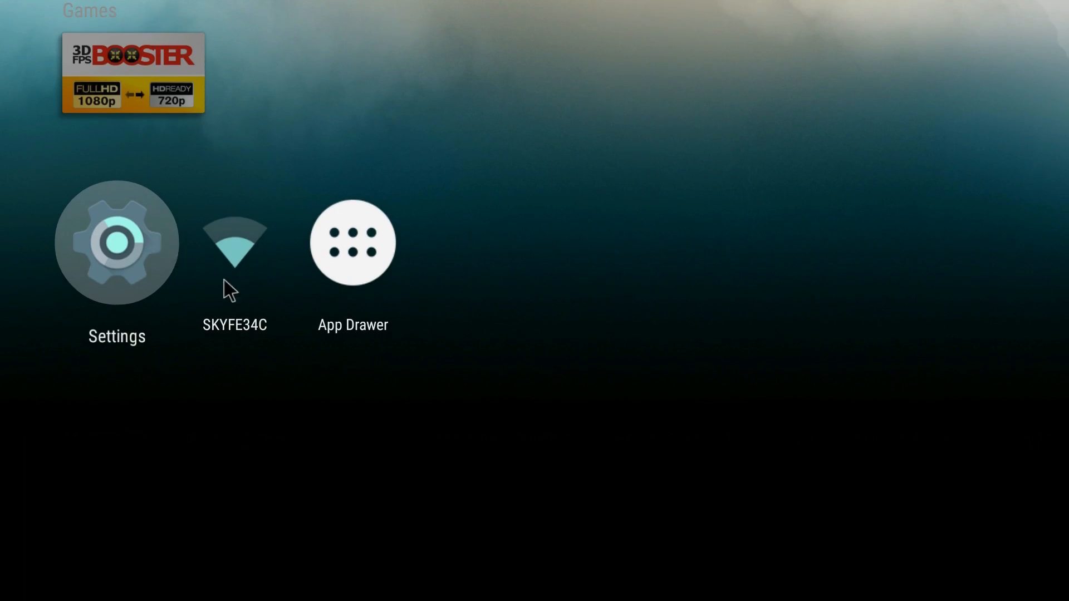
# Open Network Wi-Fi settings, verify SKYFE34C is connected, and open the Wi-Fi on/off option
pyautogui.click(234, 242)
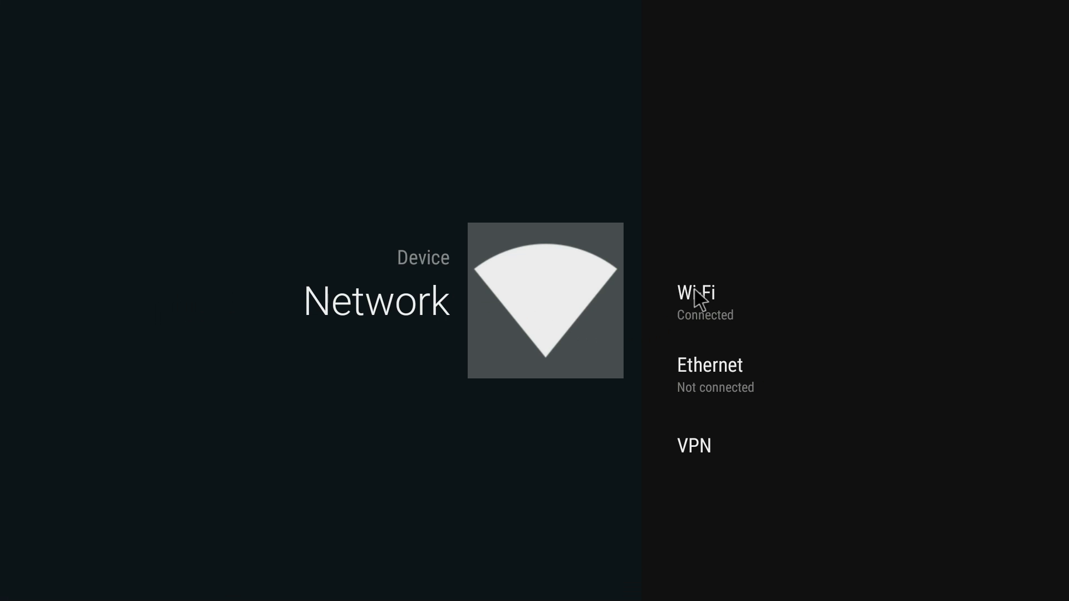
pyautogui.click(695, 293)
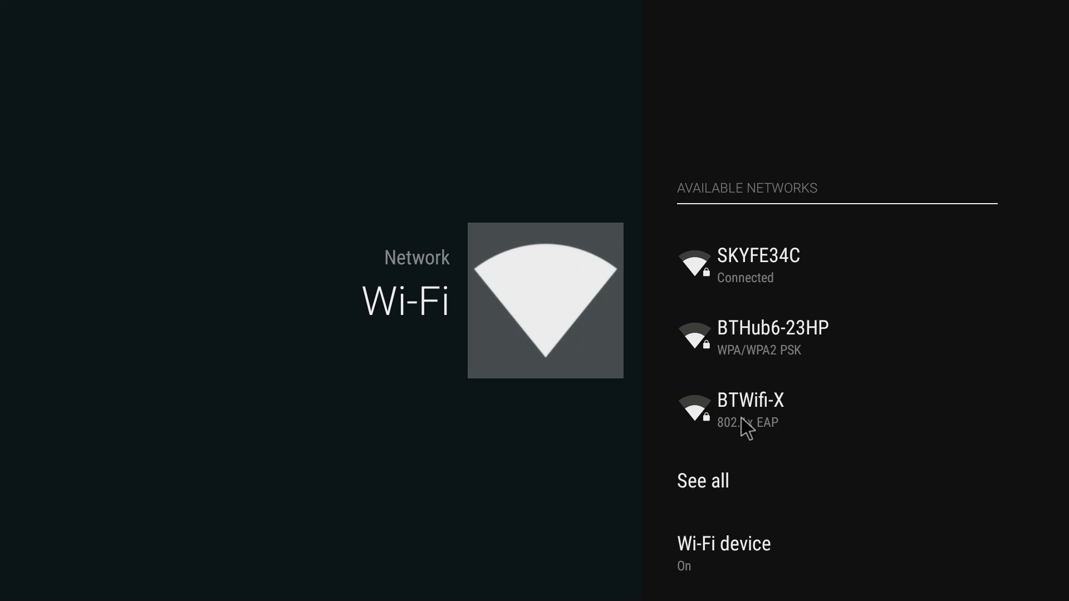
pyautogui.click(724, 544)
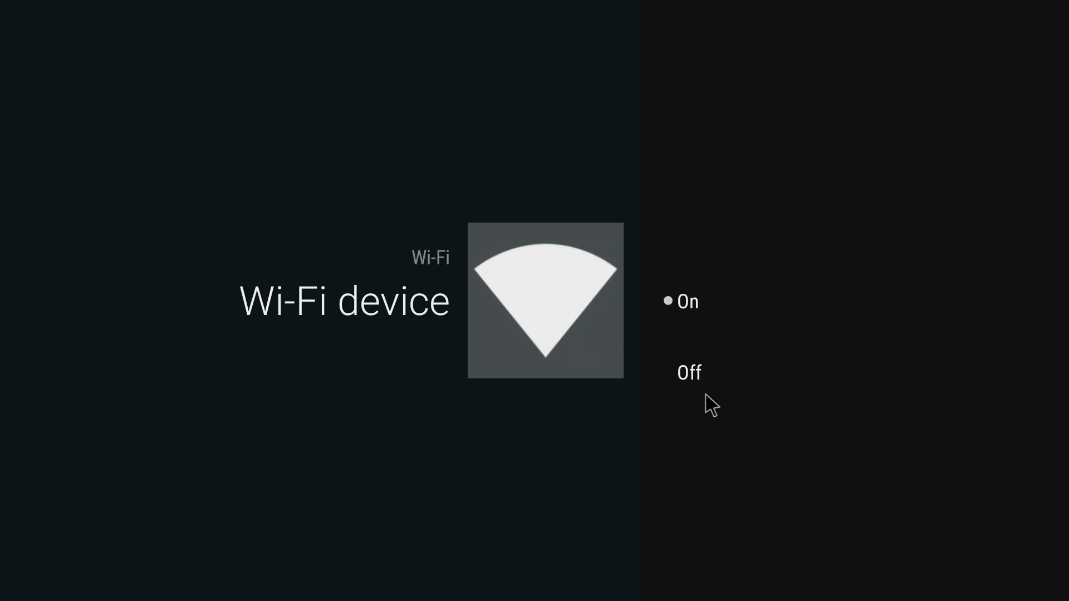
pyautogui.moveTo(652, 328)
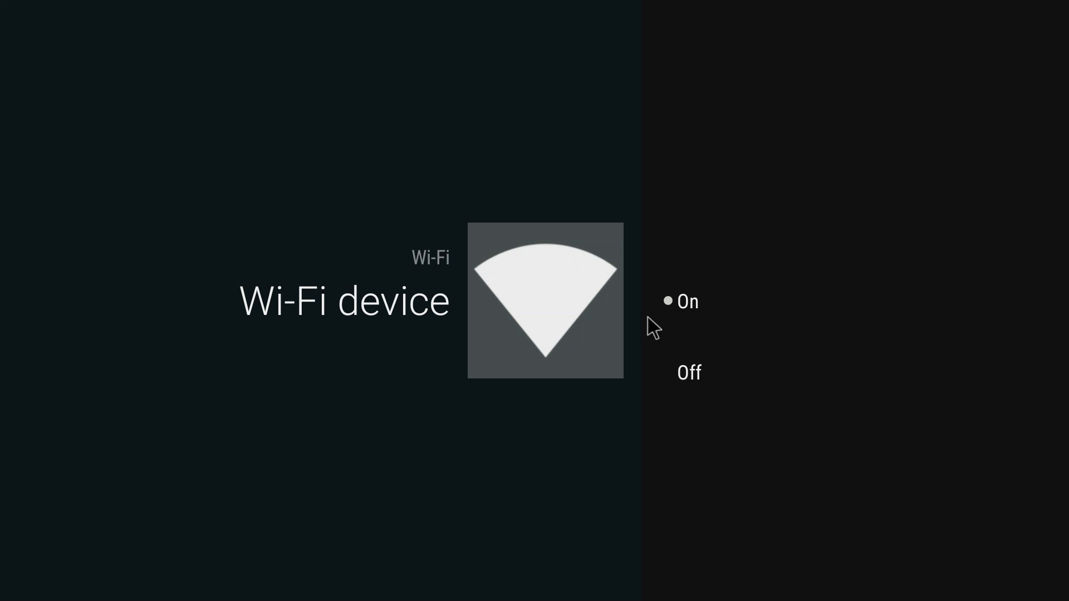
pyautogui.moveTo(617, 308)
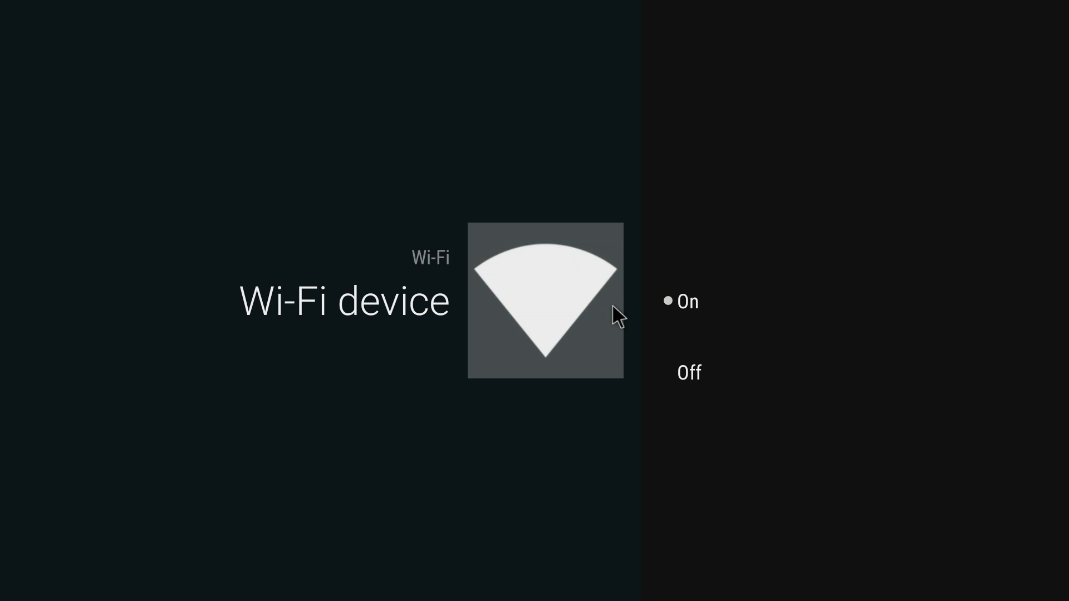
pyautogui.moveTo(609, 326)
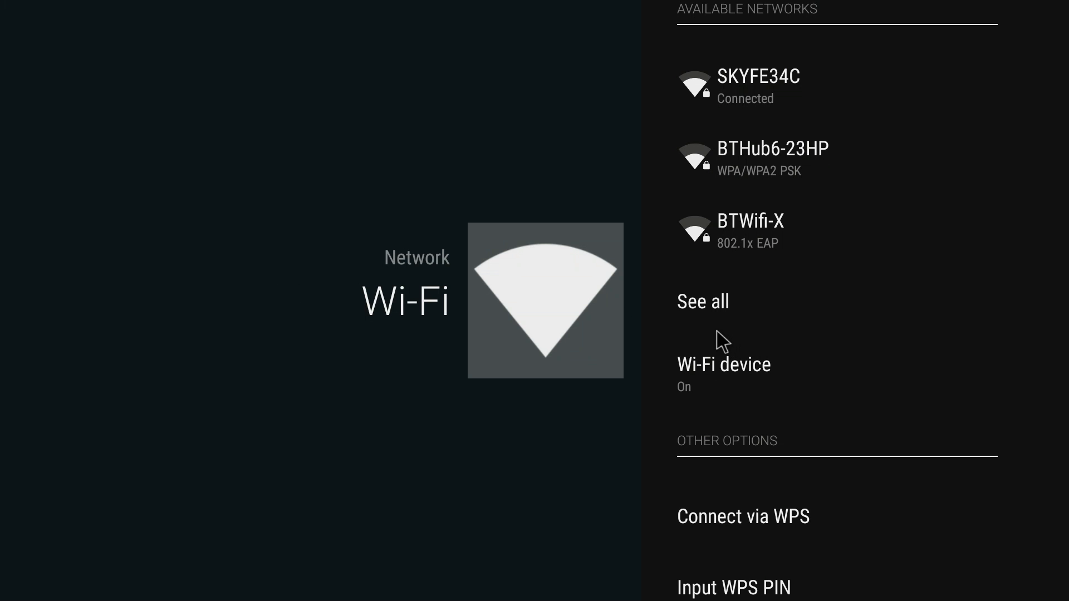
pyautogui.moveTo(778, 344)
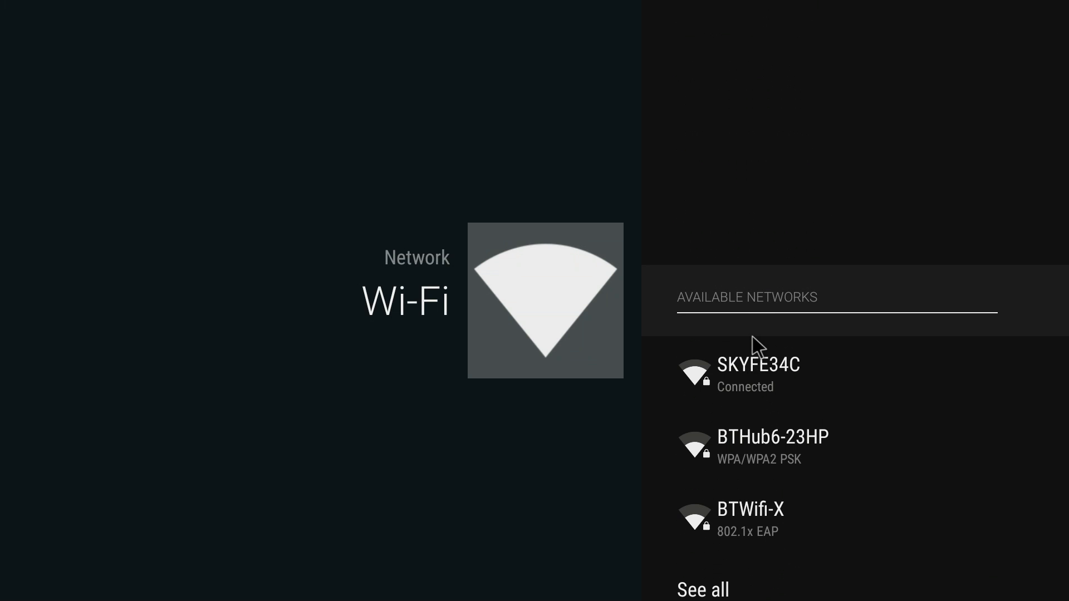
pyautogui.moveTo(731, 346)
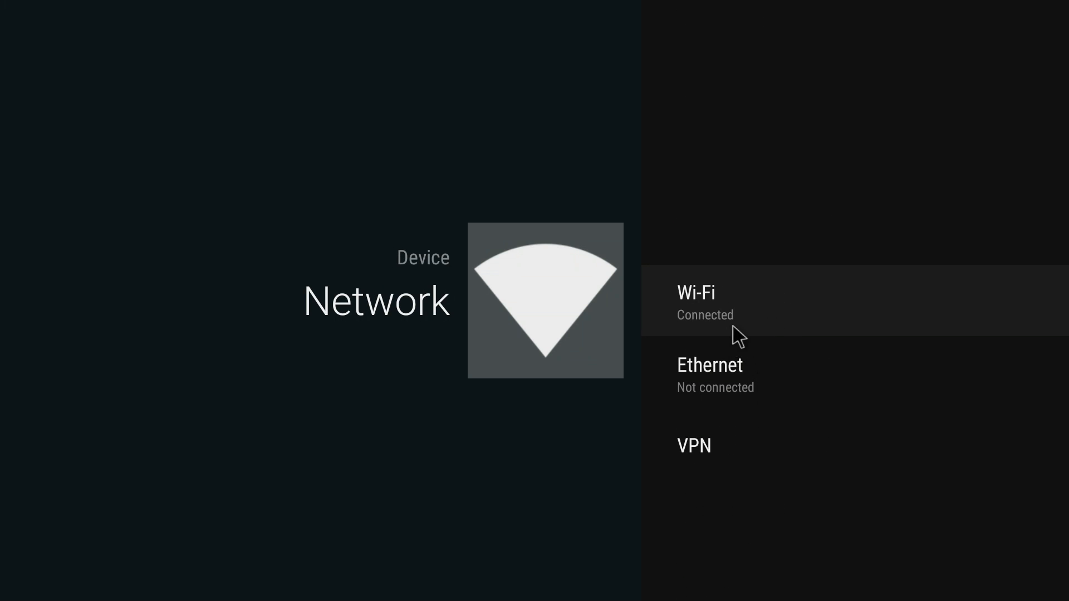
pyautogui.moveTo(740, 414)
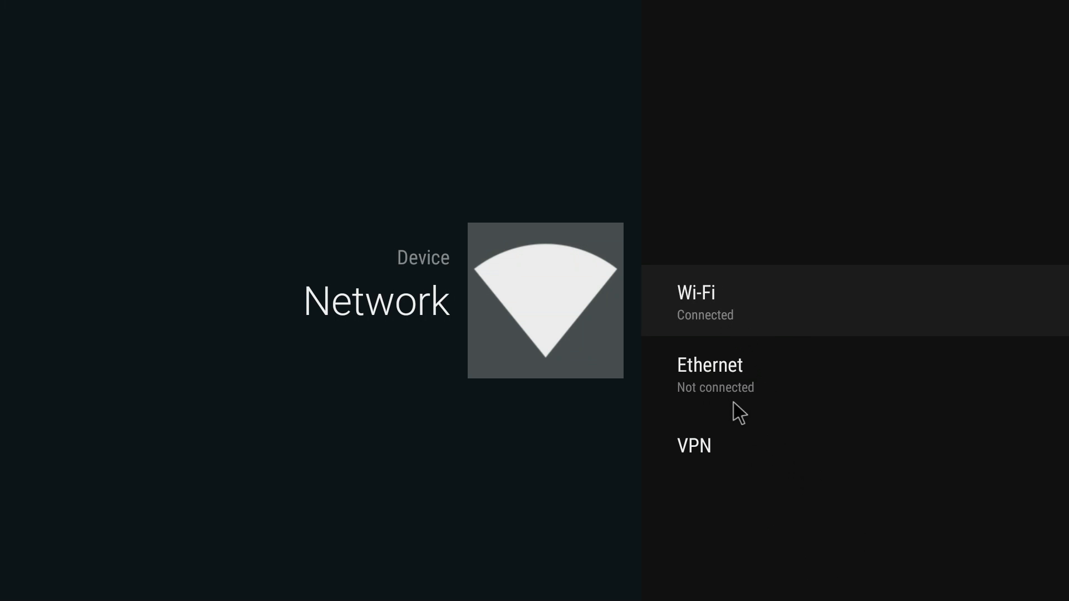
pyautogui.moveTo(730, 326)
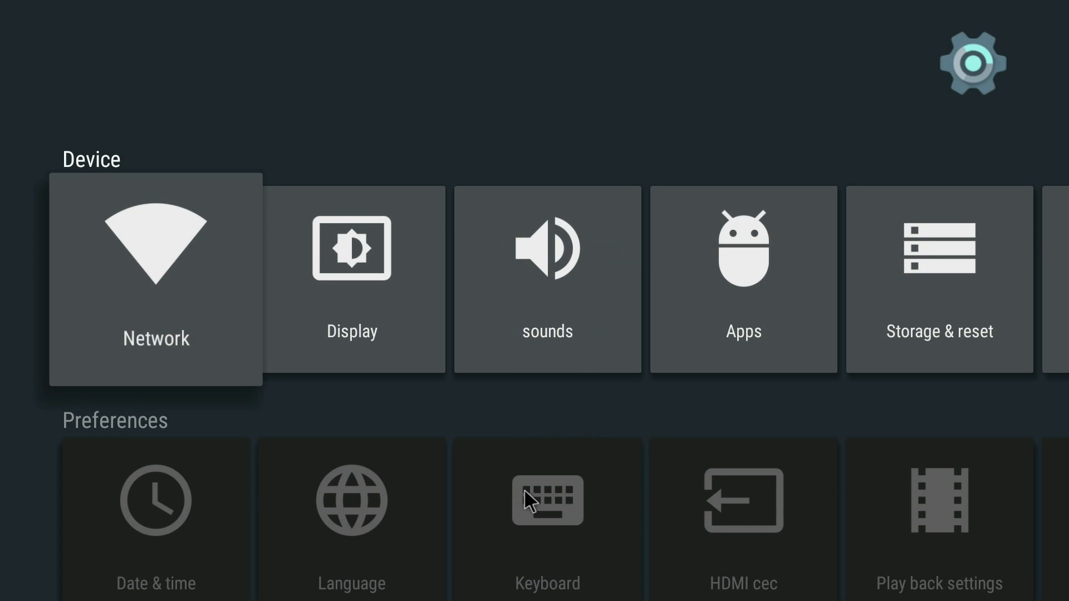
pyautogui.scroll(-3)
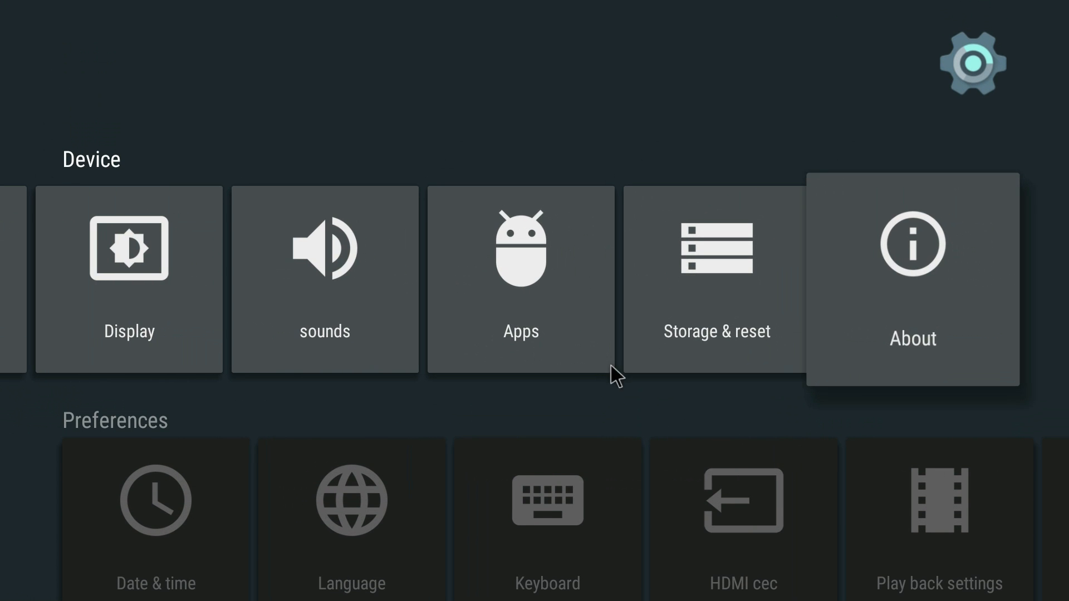
pyautogui.scroll(-3)
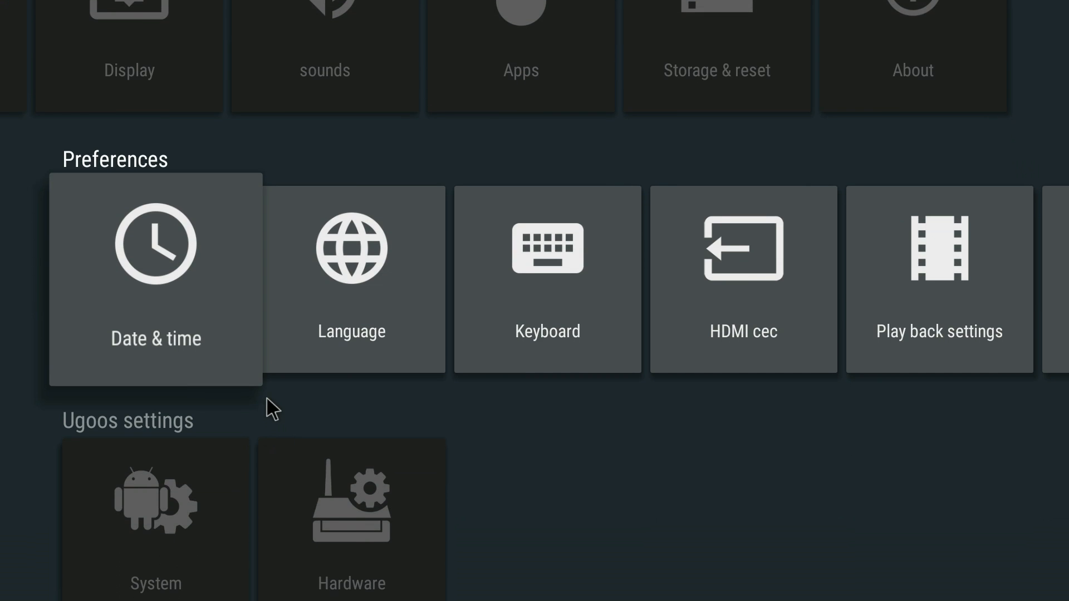
pyautogui.scroll(-3)
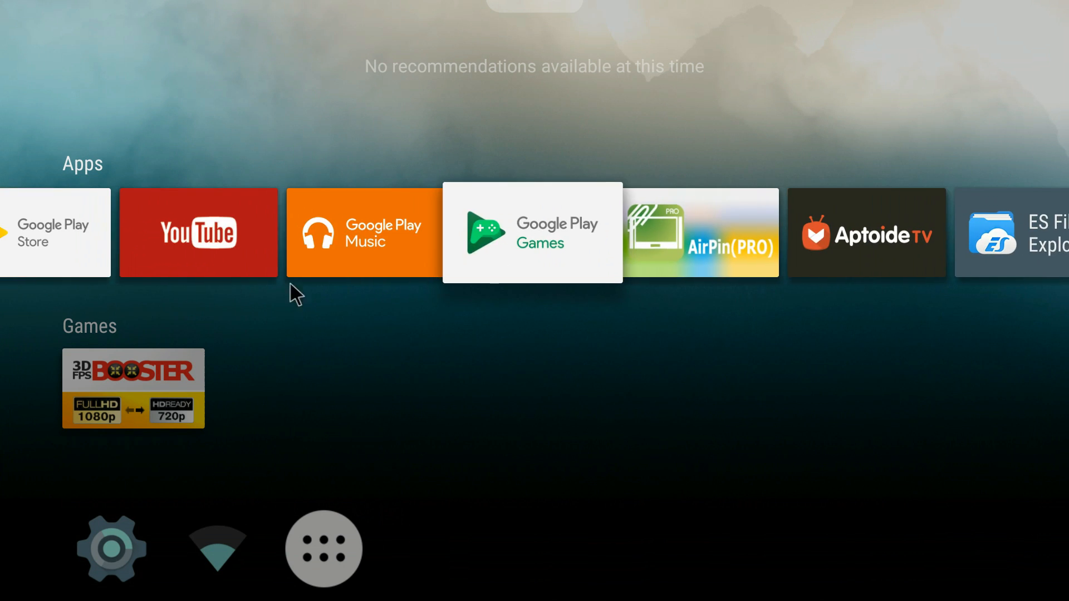
pyautogui.scroll(-3)
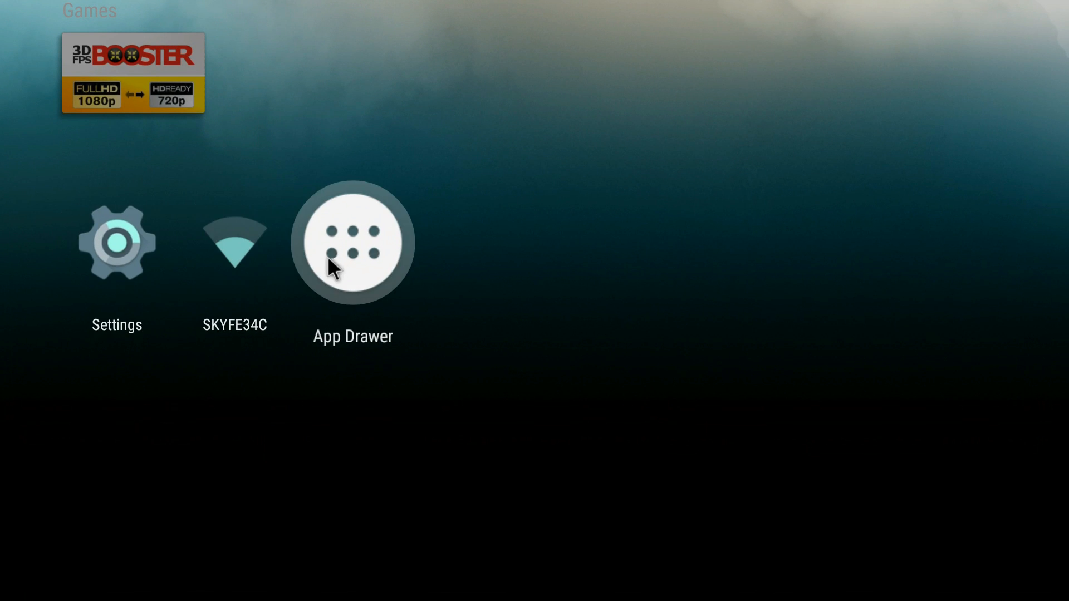
pyautogui.click(353, 243)
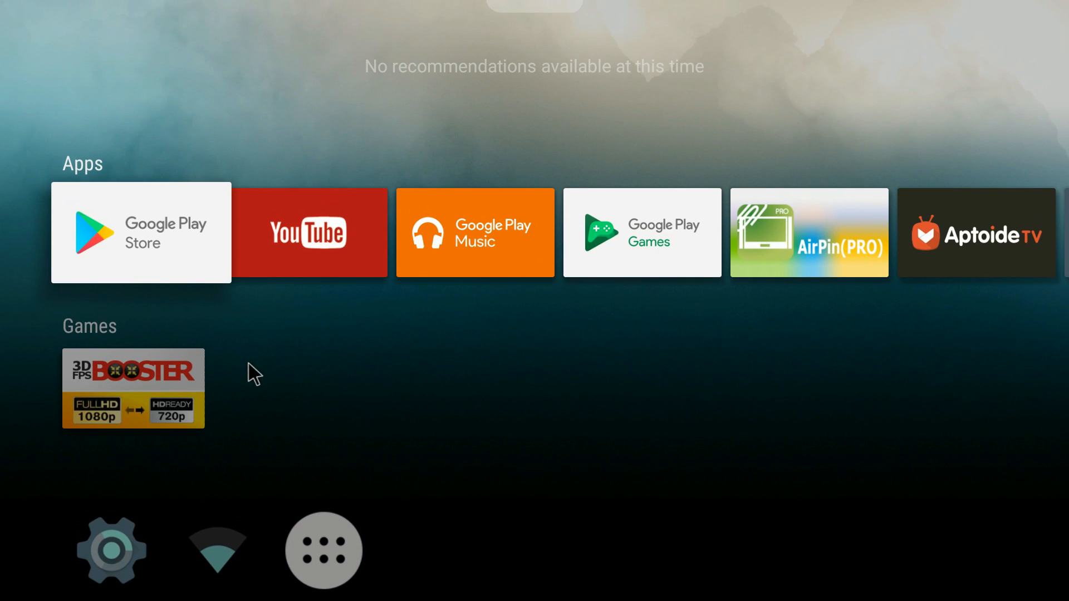
pyautogui.moveTo(259, 380)
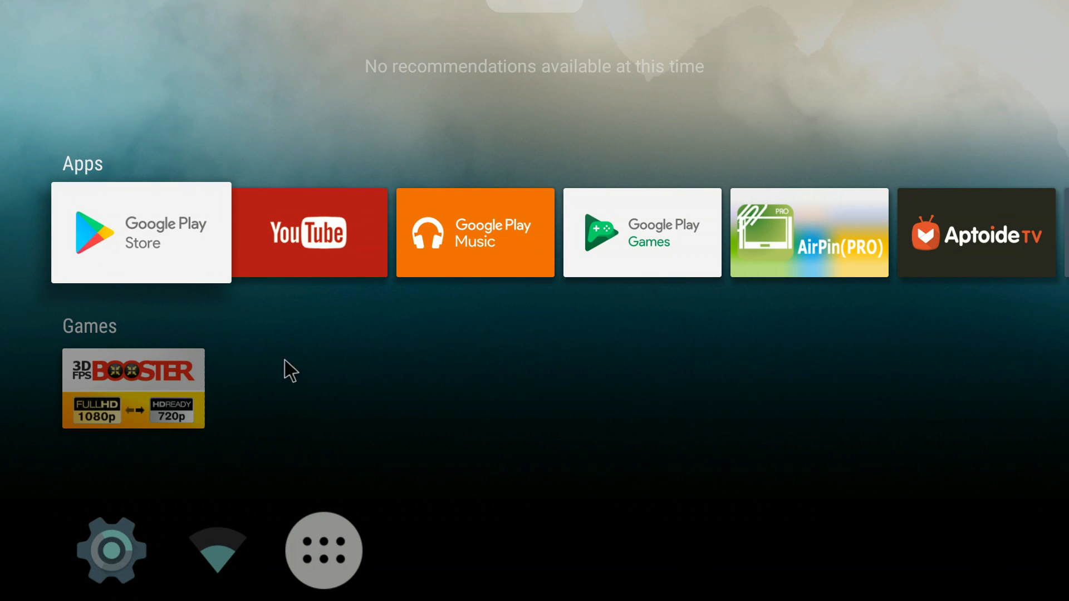
pyautogui.moveTo(293, 381)
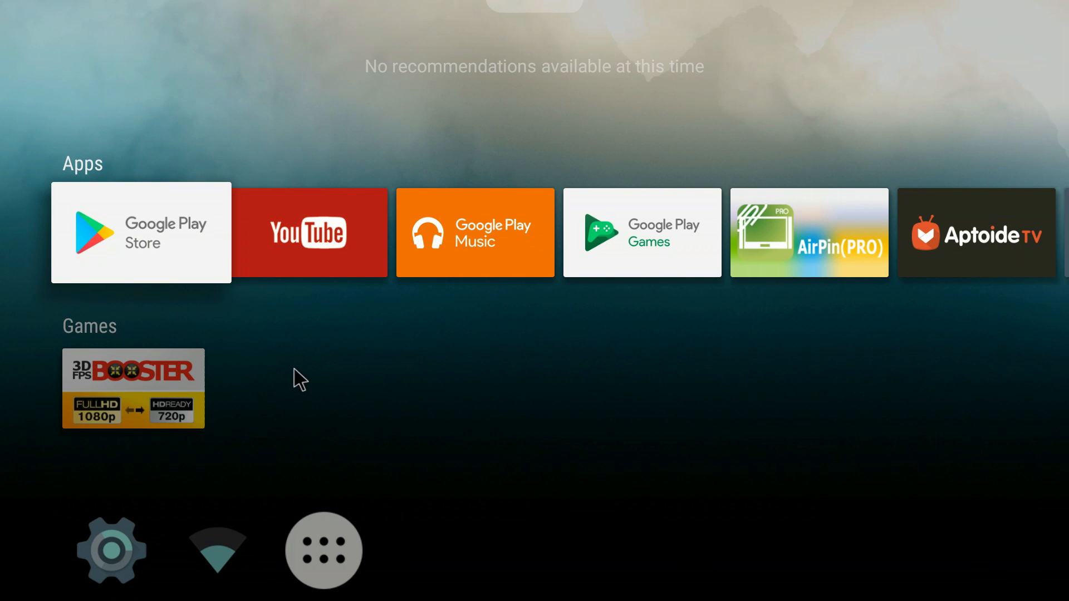
pyautogui.moveTo(291, 340)
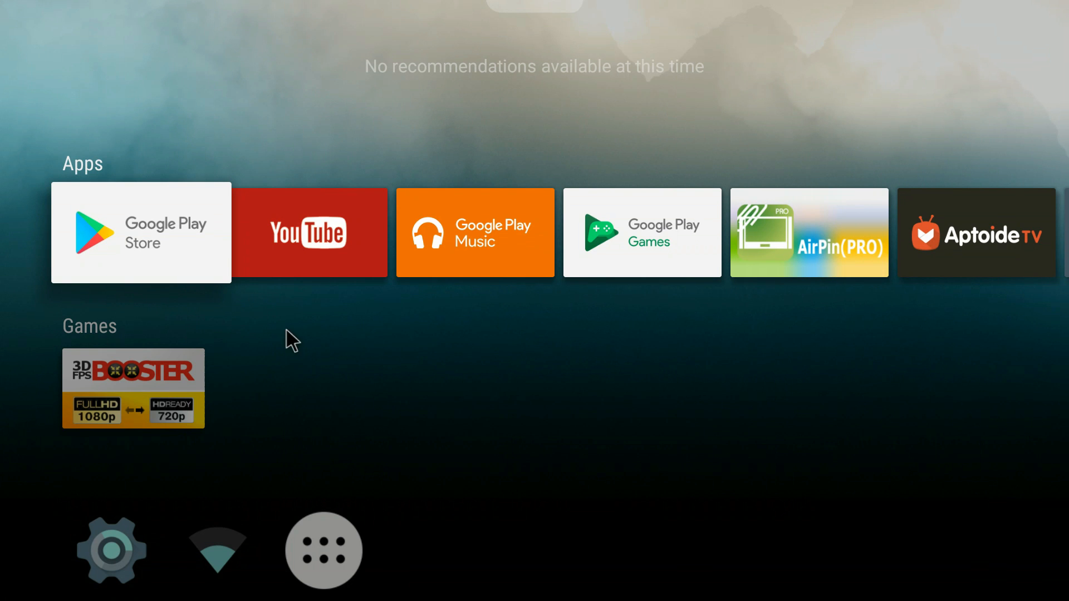
pyautogui.moveTo(324, 343)
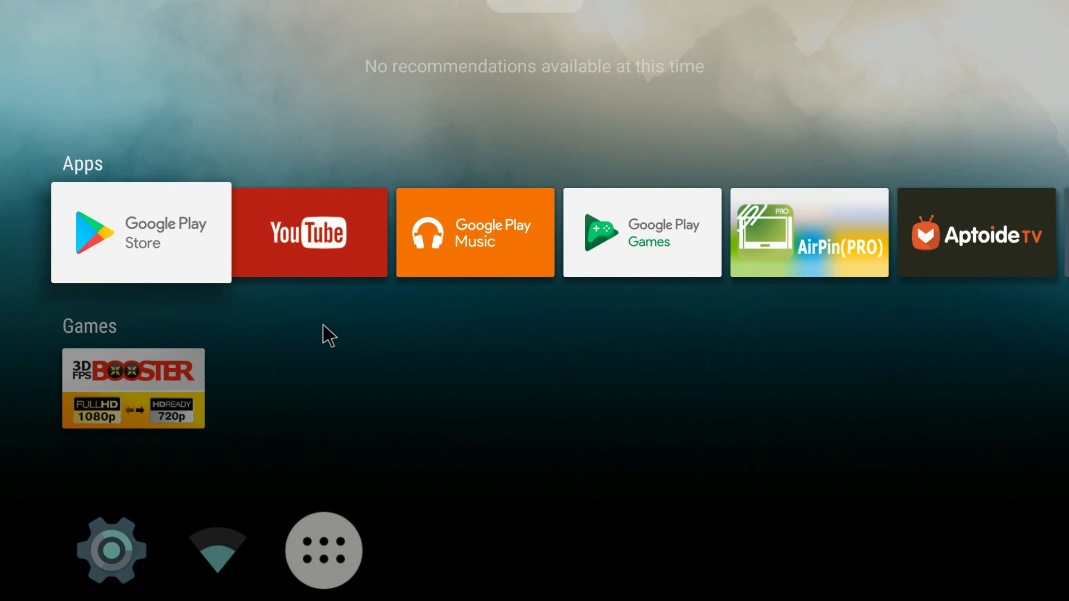
pyautogui.moveTo(321, 359)
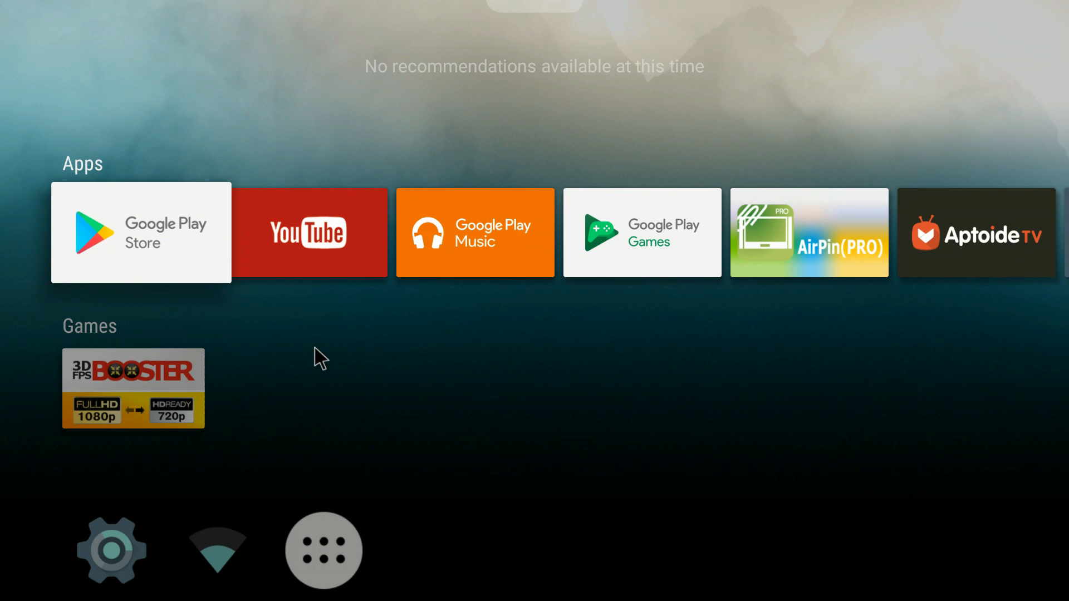
pyautogui.moveTo(589, 491)
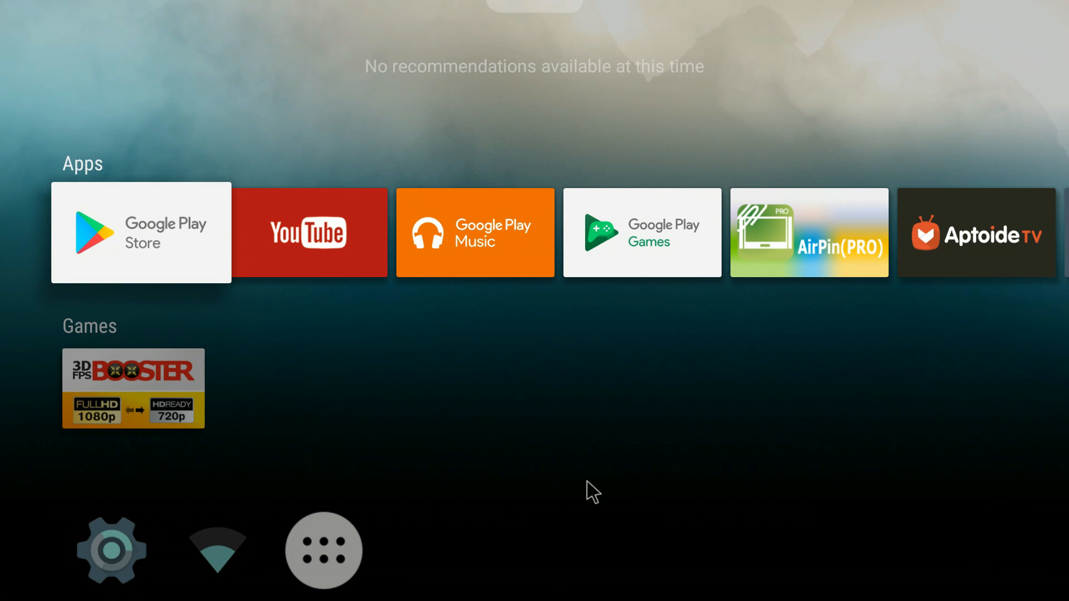
pyautogui.moveTo(10, 31)
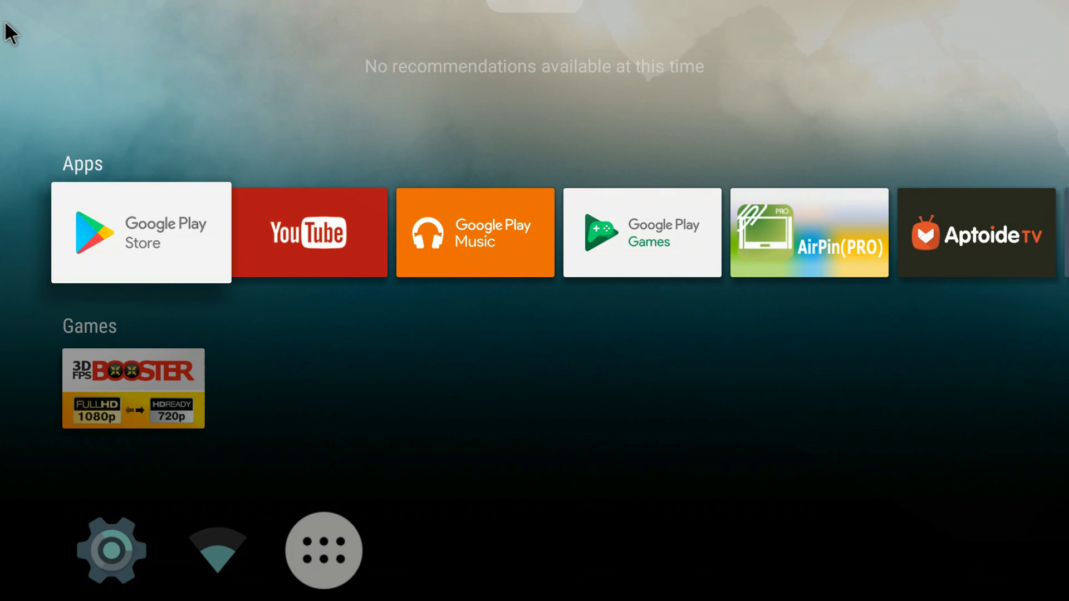